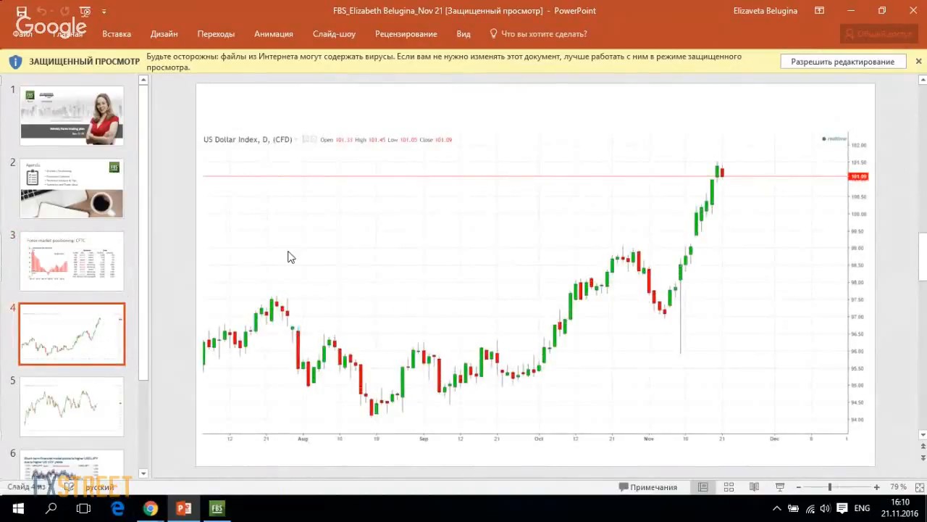
{"action": "mouse_move", "coordinate": [852, 342]}
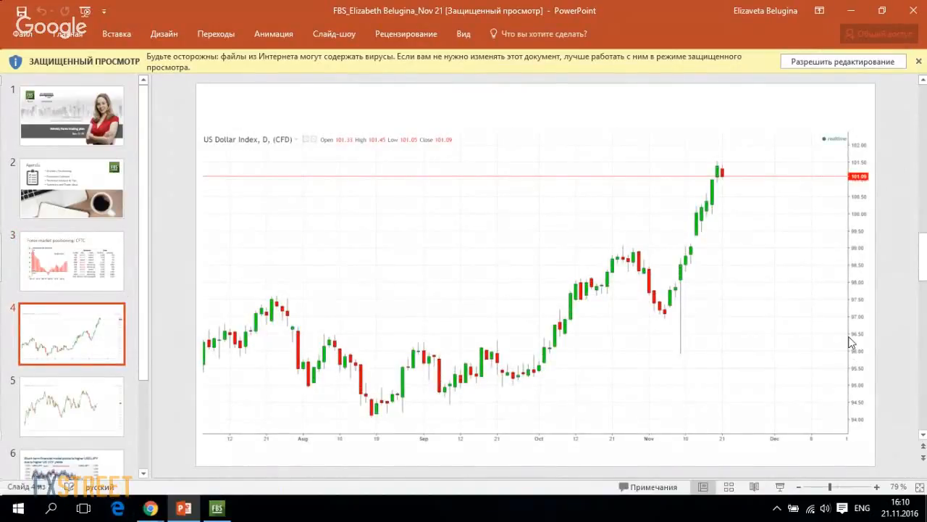
{"action": "mouse_move", "coordinate": [736, 223]}
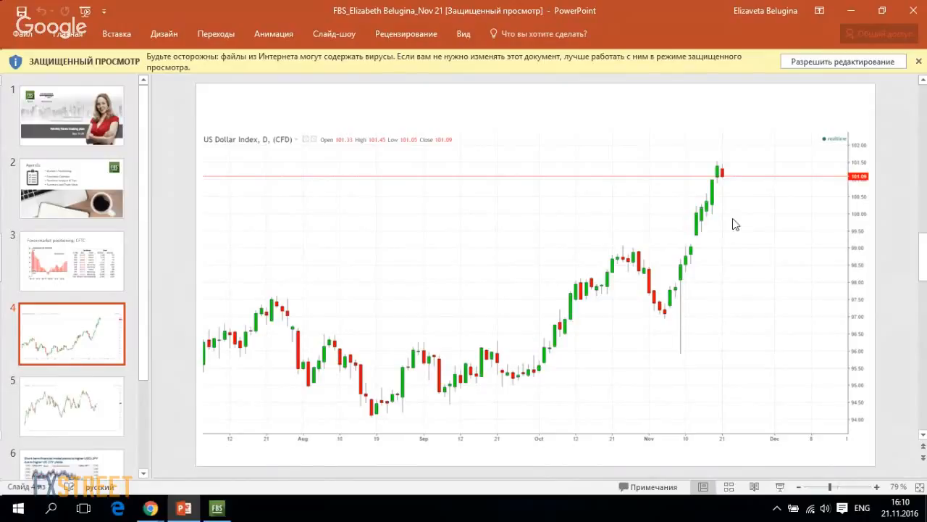
{"action": "mouse_move", "coordinate": [738, 197]}
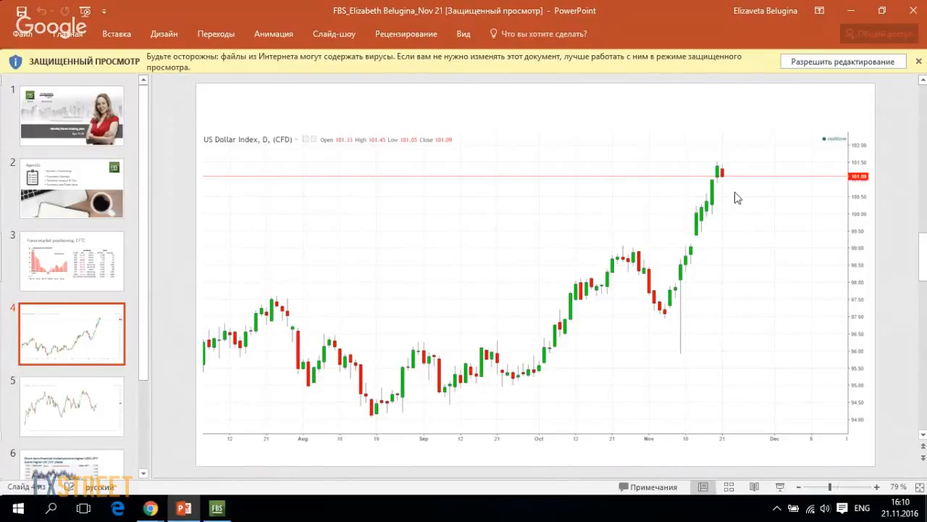
{"action": "mouse_move", "coordinate": [659, 322]}
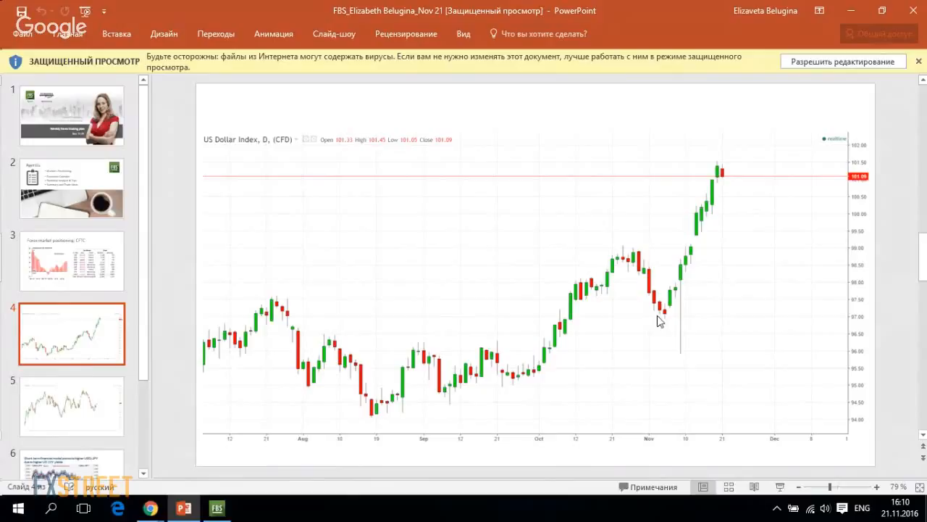
{"action": "mouse_move", "coordinate": [718, 175]}
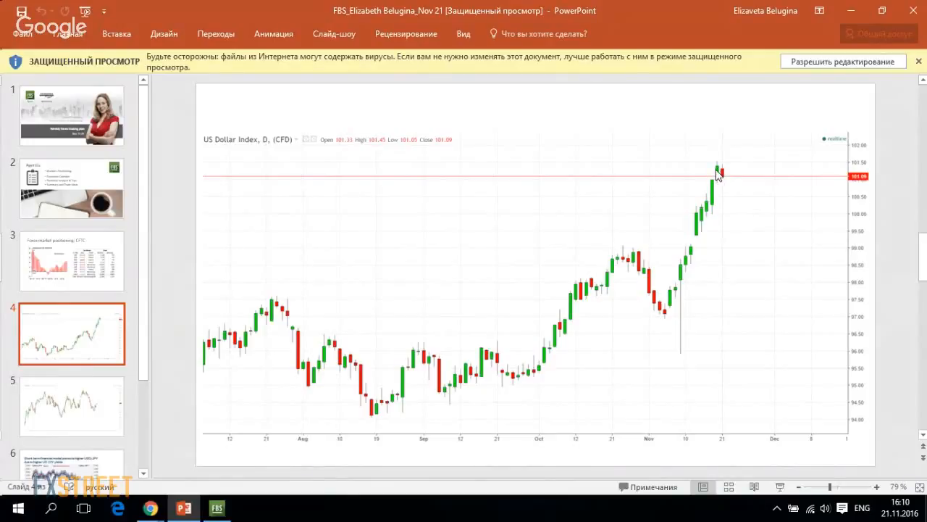
{"action": "mouse_move", "coordinate": [614, 236]}
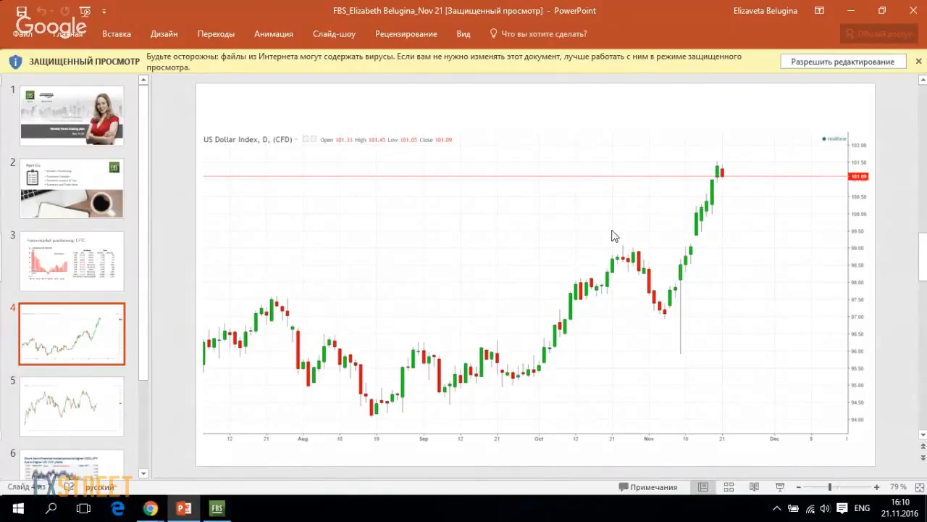
{"action": "mouse_move", "coordinate": [672, 282]}
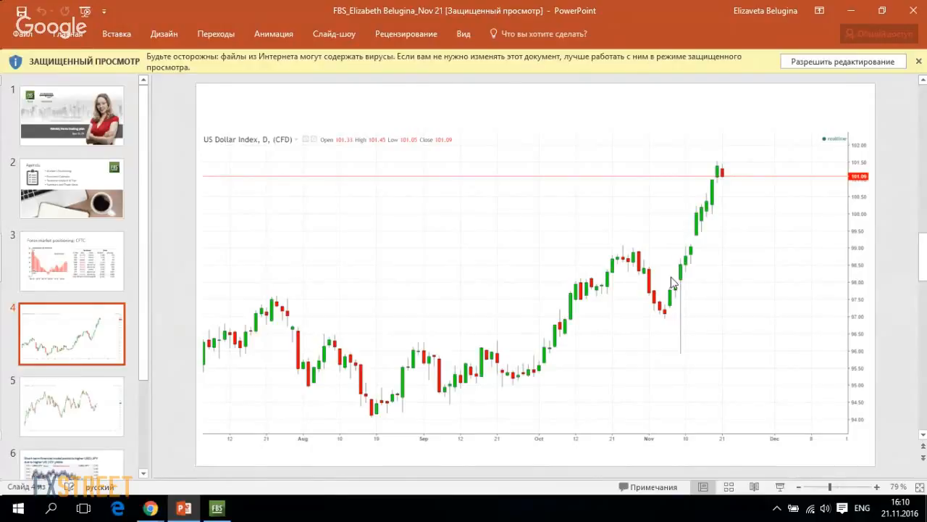
{"action": "mouse_move", "coordinate": [673, 345]}
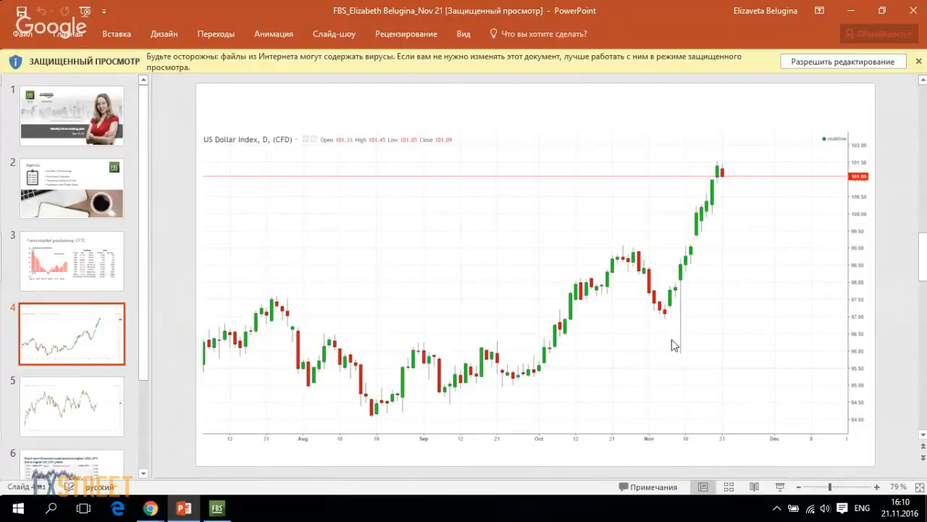
{"action": "mouse_move", "coordinate": [687, 269]}
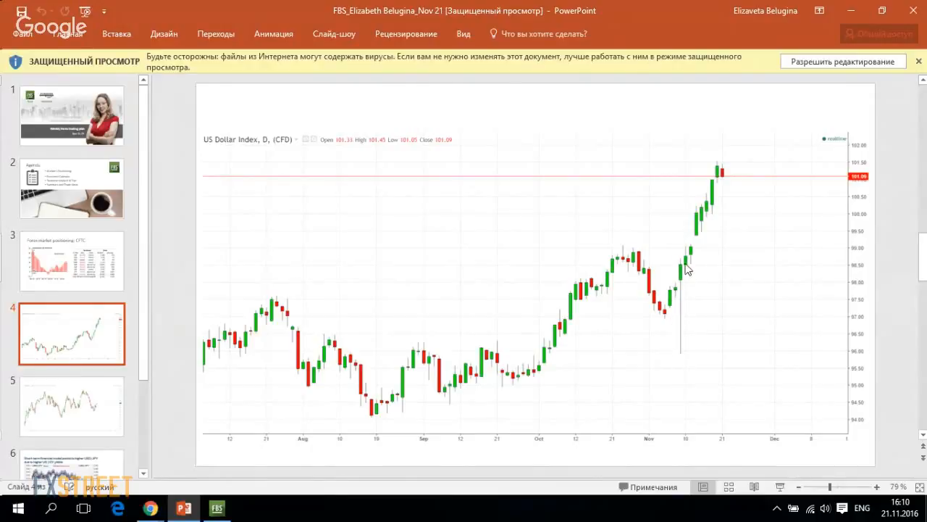
{"action": "mouse_move", "coordinate": [674, 318]}
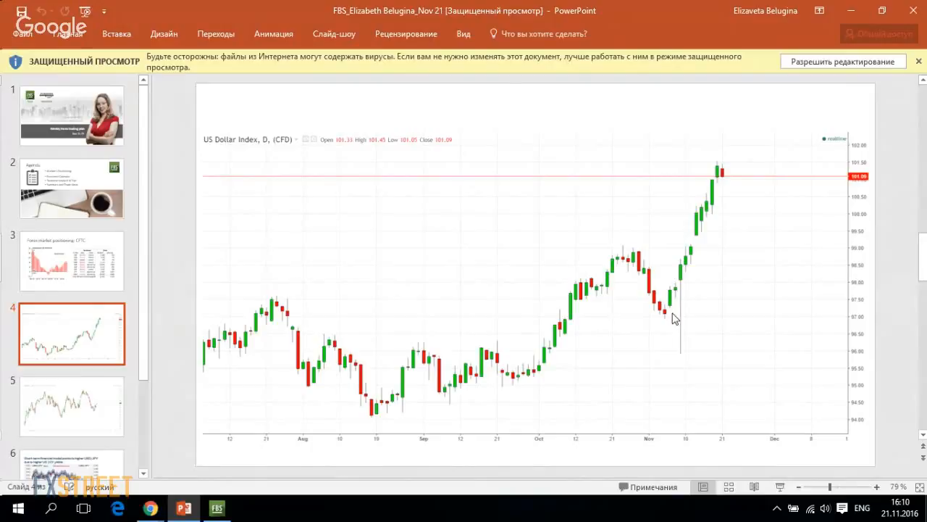
{"action": "mouse_move", "coordinate": [666, 312]}
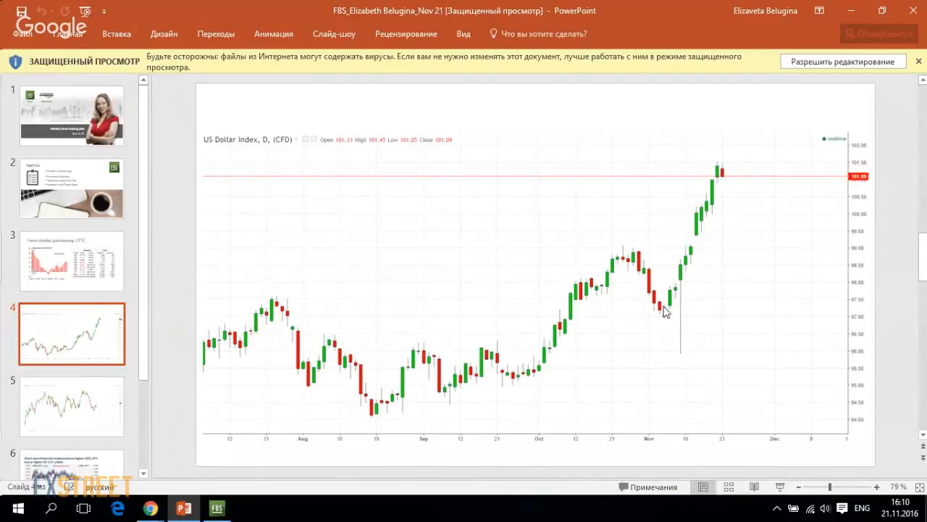
{"action": "mouse_move", "coordinate": [678, 274]}
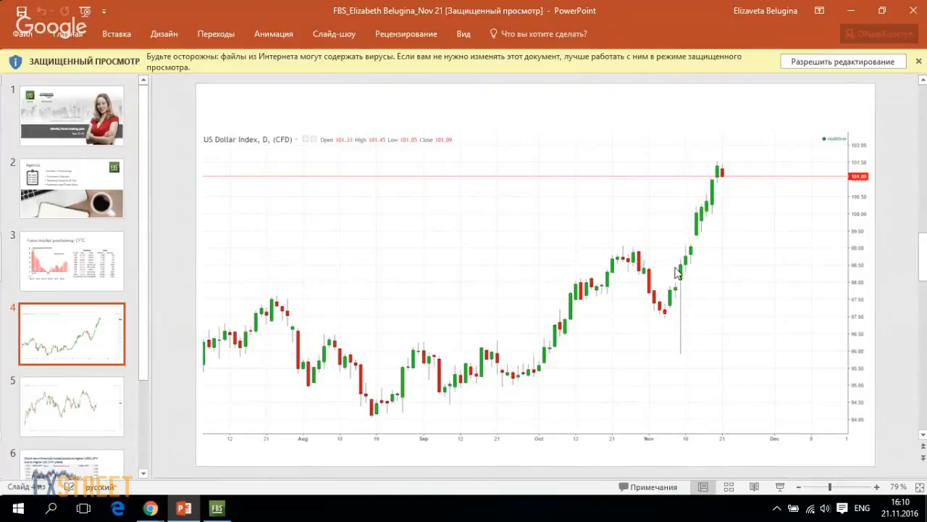
{"action": "mouse_move", "coordinate": [684, 325]}
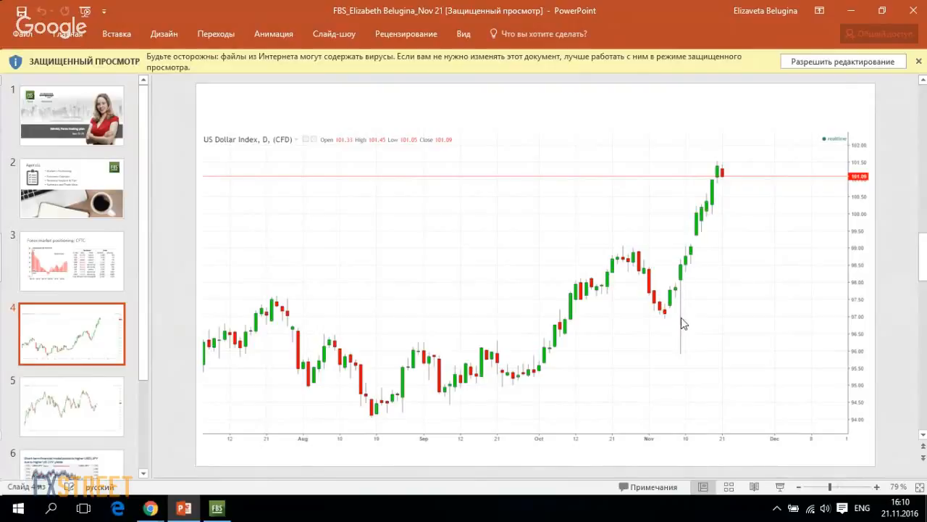
{"action": "mouse_move", "coordinate": [713, 200]}
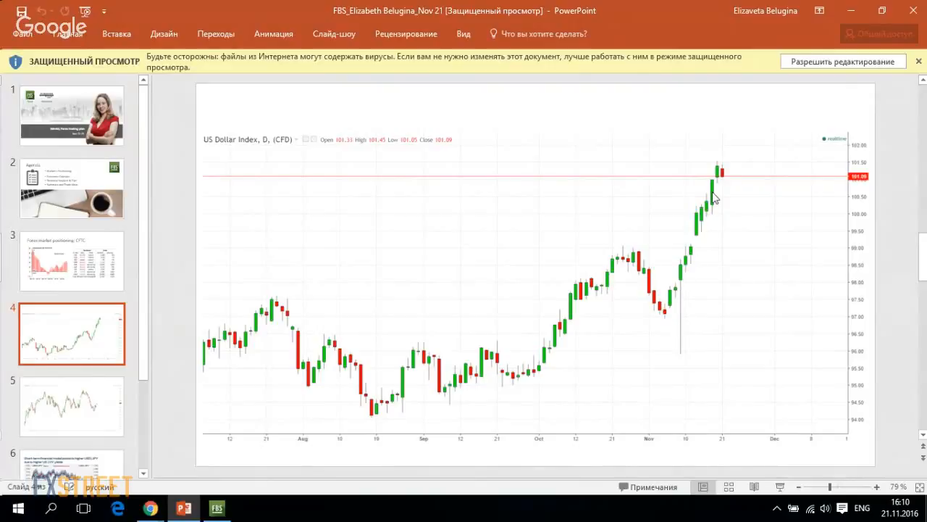
{"action": "mouse_move", "coordinate": [699, 244]}
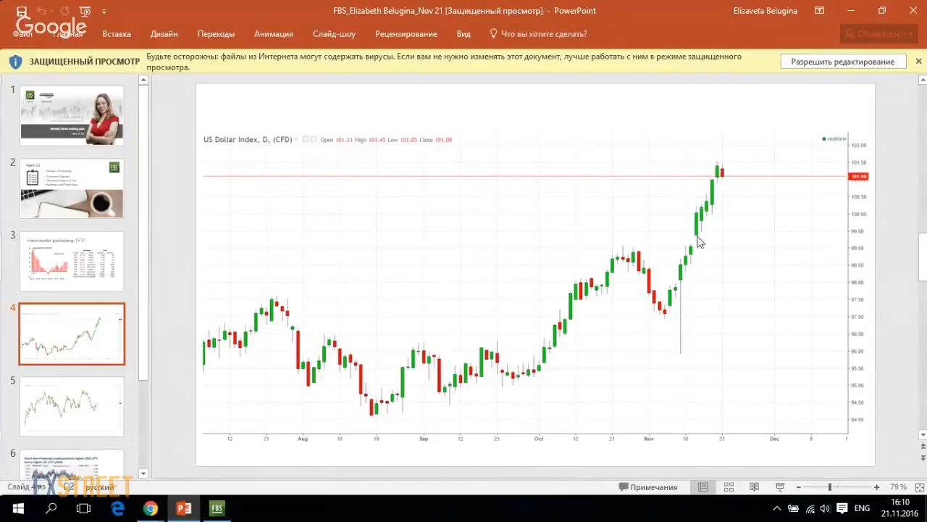
{"action": "mouse_move", "coordinate": [693, 252]}
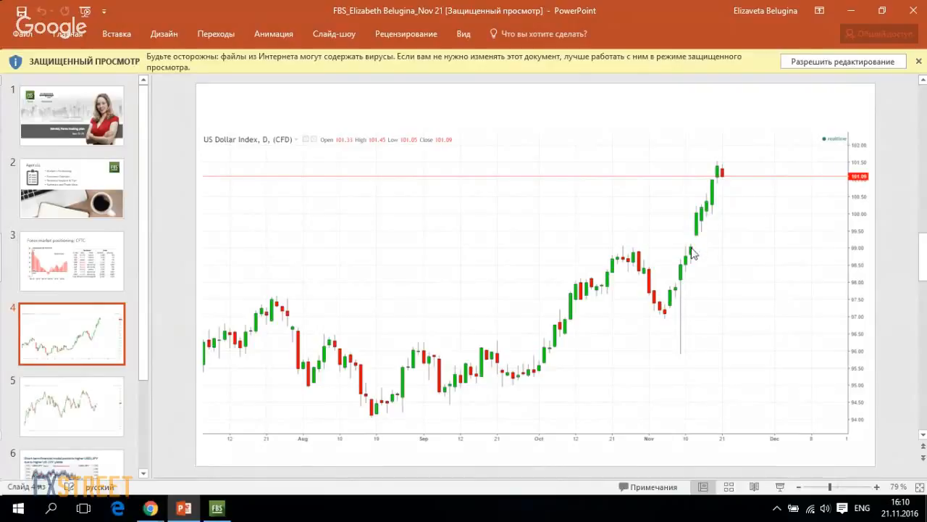
{"action": "mouse_move", "coordinate": [704, 244]}
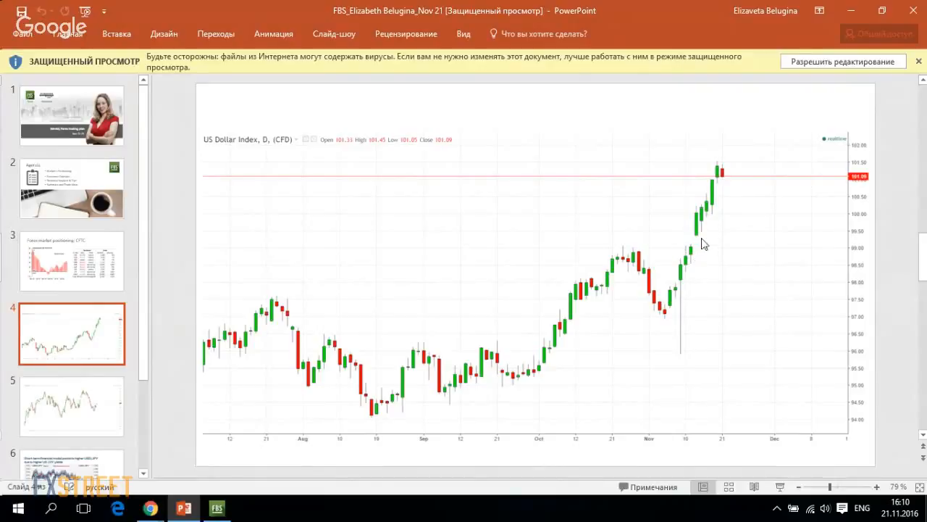
{"action": "mouse_move", "coordinate": [731, 184]}
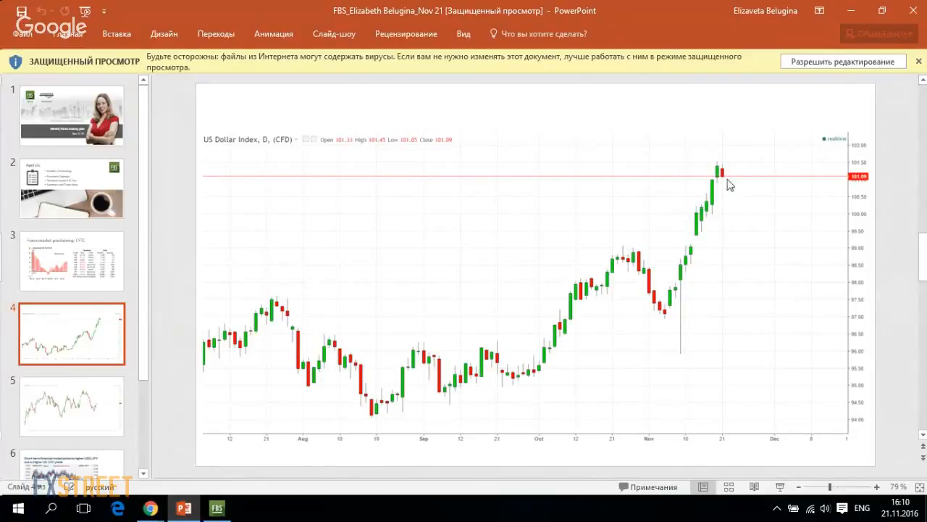
{"action": "mouse_move", "coordinate": [727, 183]}
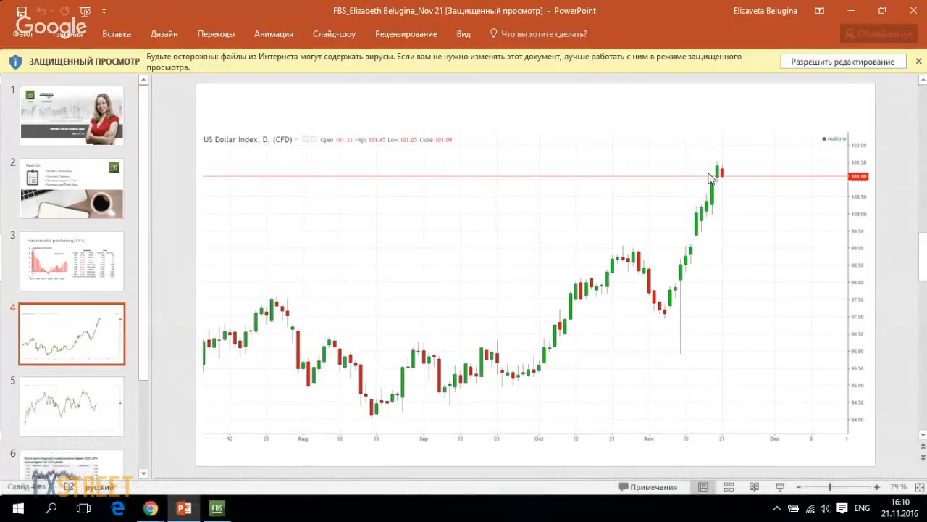
{"action": "mouse_move", "coordinate": [714, 244]}
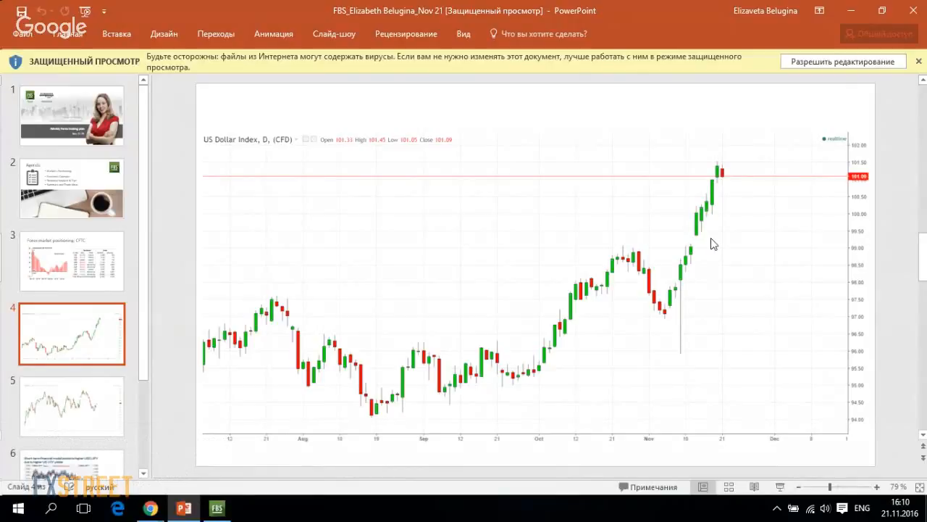
{"action": "mouse_move", "coordinate": [716, 239]}
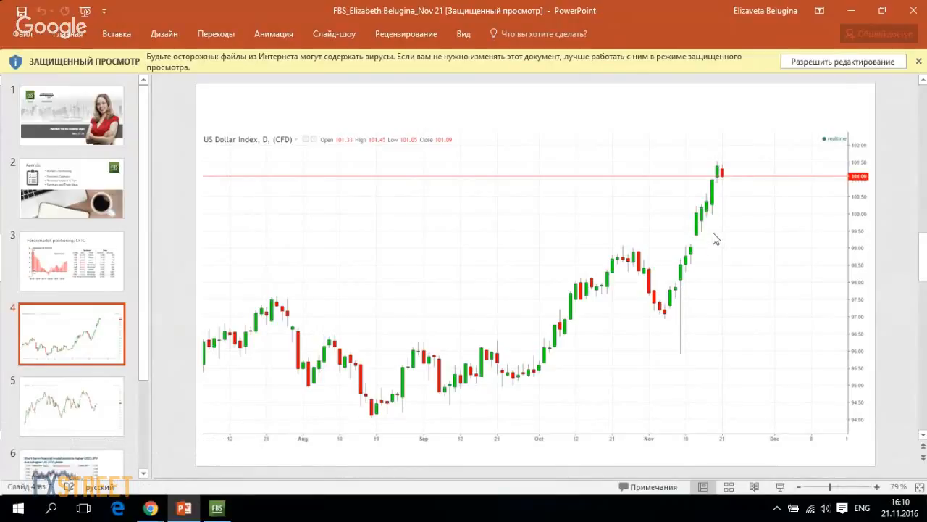
{"action": "mouse_move", "coordinate": [727, 240]}
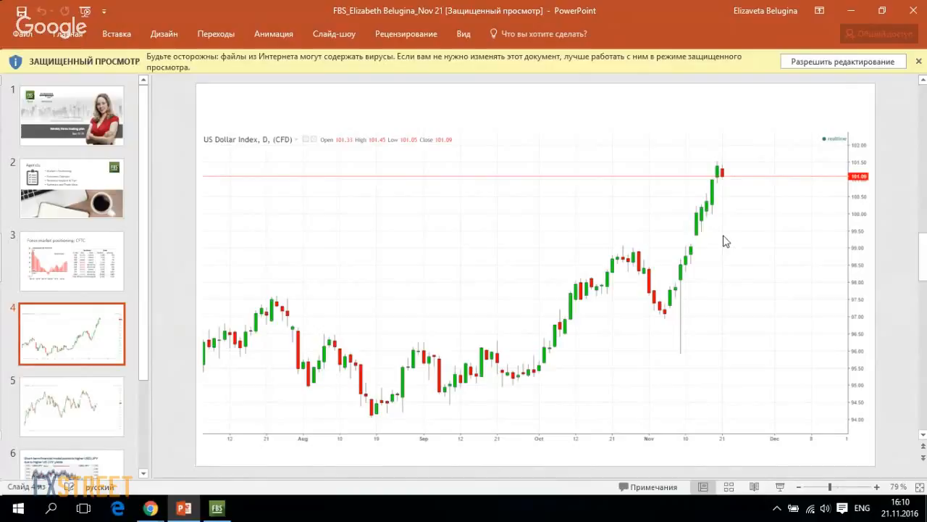
{"action": "mouse_move", "coordinate": [745, 156]}
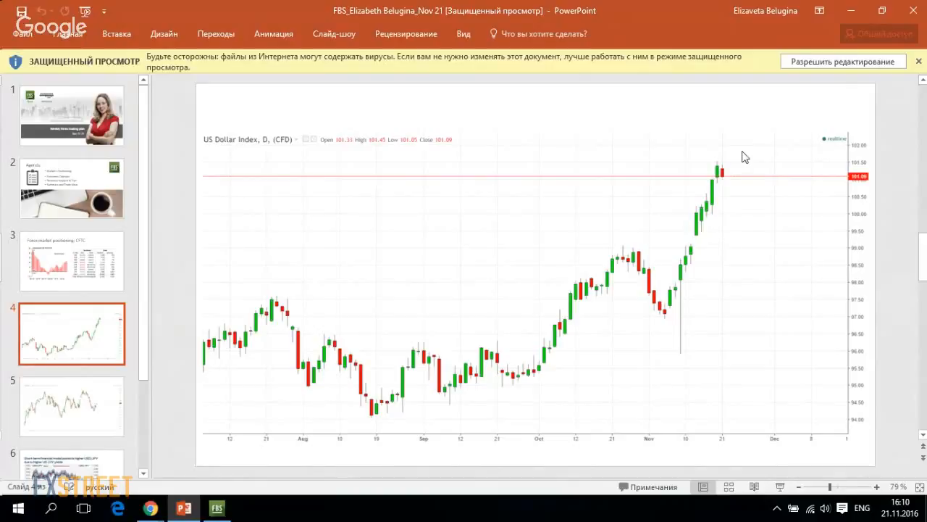
{"action": "mouse_move", "coordinate": [739, 179]}
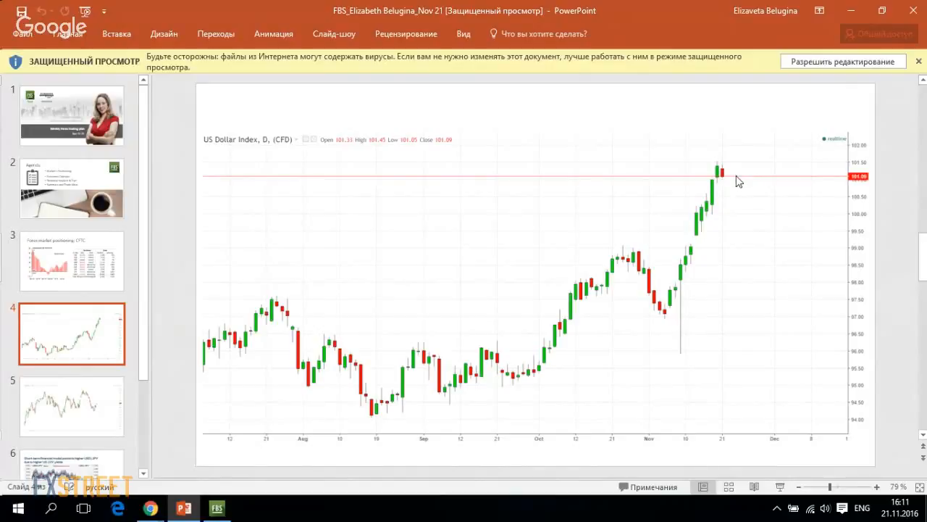
{"action": "mouse_move", "coordinate": [742, 179]}
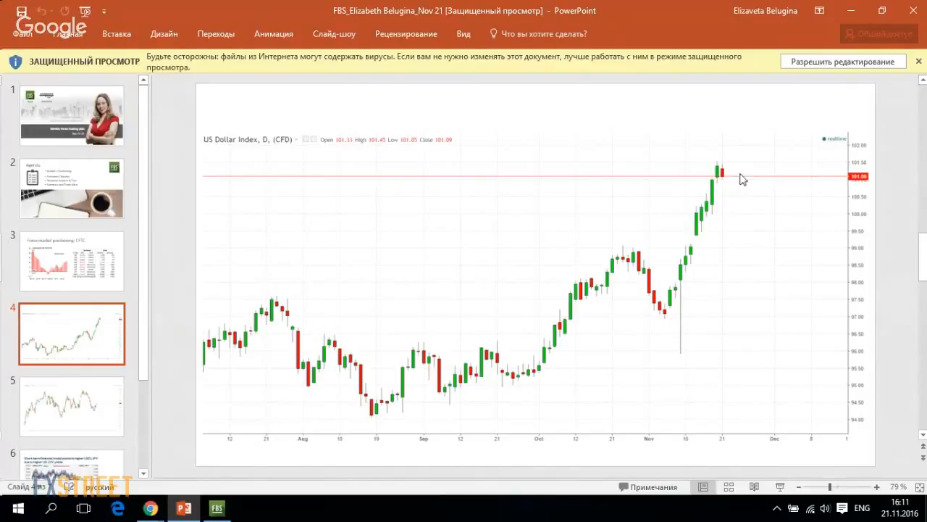
{"action": "mouse_move", "coordinate": [674, 243]}
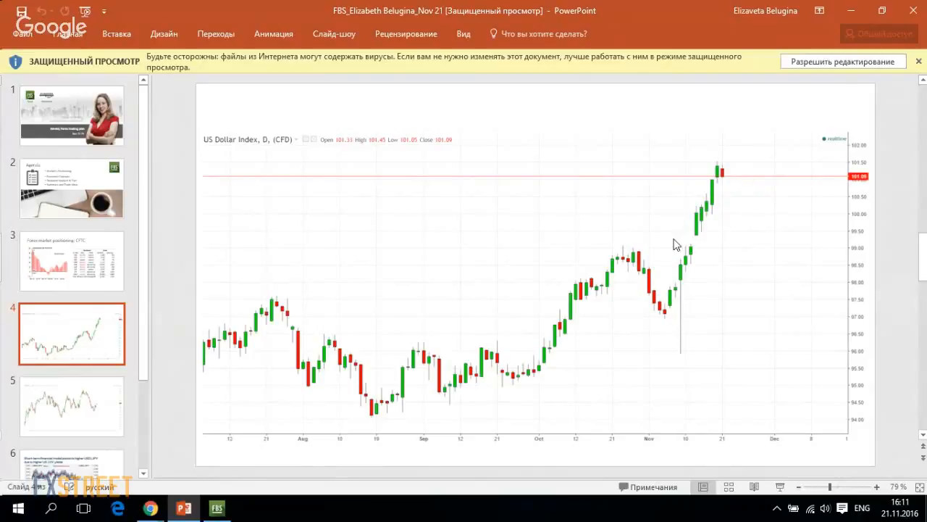
{"action": "mouse_move", "coordinate": [716, 200]}
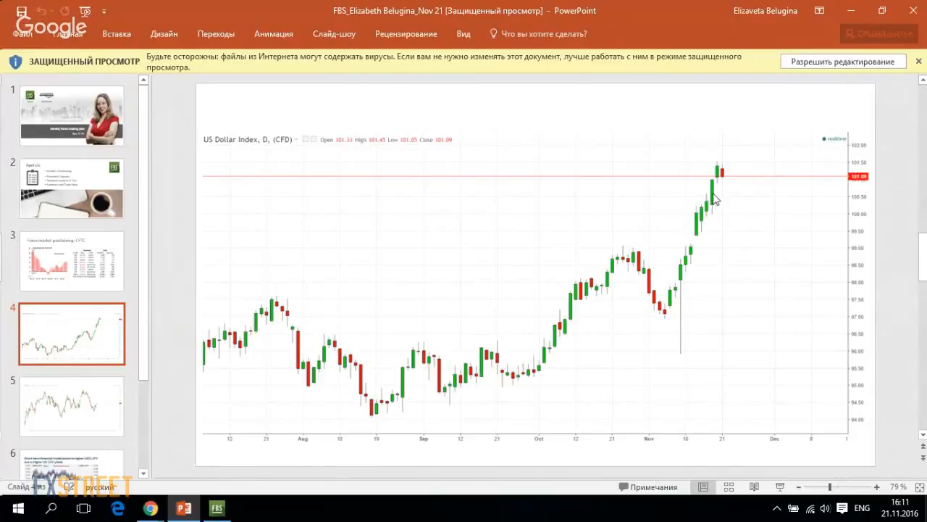
{"action": "mouse_move", "coordinate": [707, 250]}
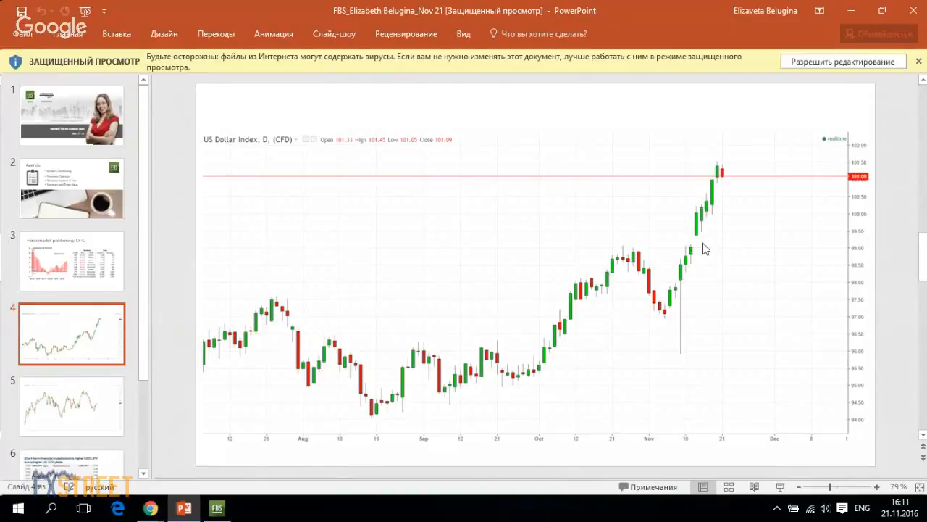
{"action": "mouse_move", "coordinate": [722, 181]}
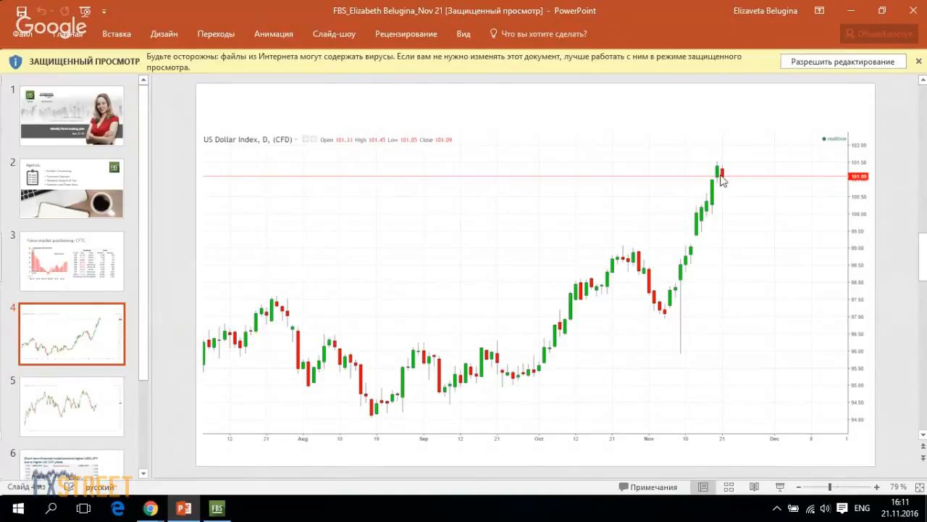
{"action": "mouse_move", "coordinate": [742, 167]}
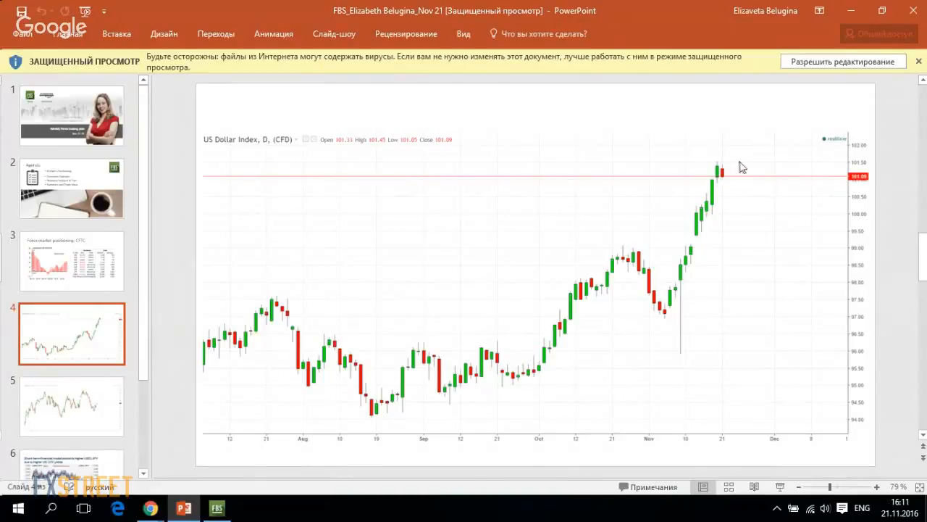
{"action": "mouse_move", "coordinate": [745, 161]}
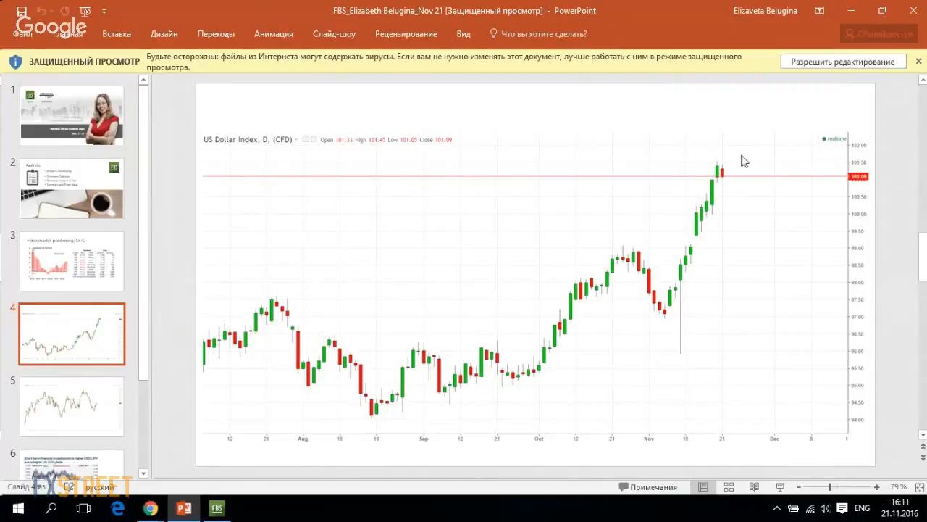
{"action": "mouse_move", "coordinate": [731, 180]}
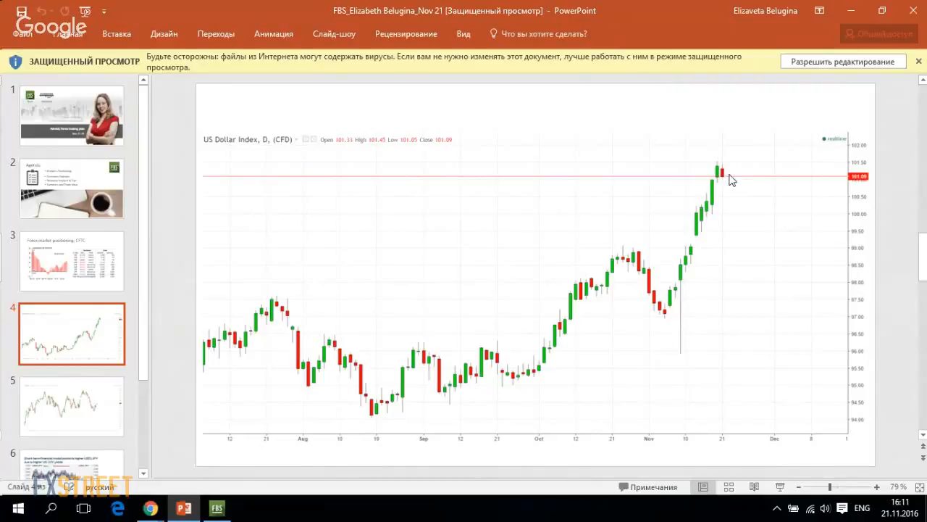
{"action": "mouse_move", "coordinate": [725, 177]}
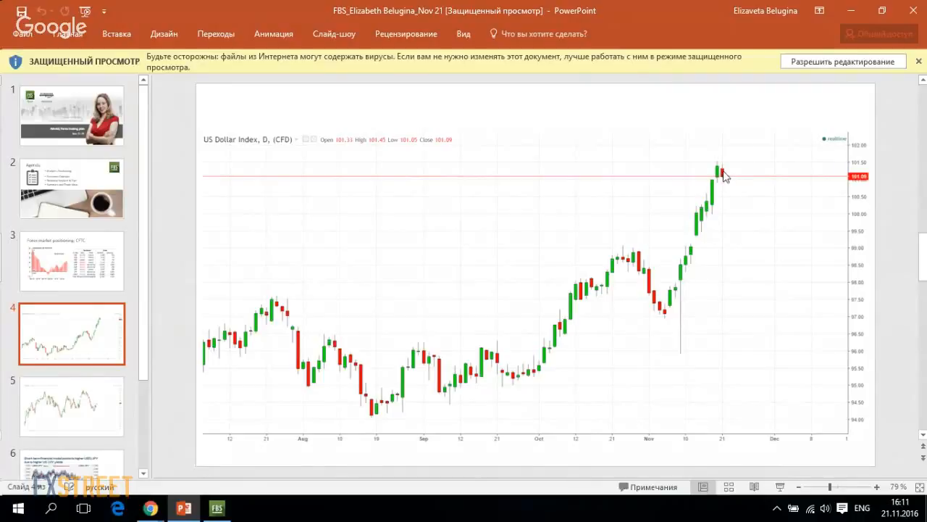
{"action": "mouse_move", "coordinate": [697, 201]}
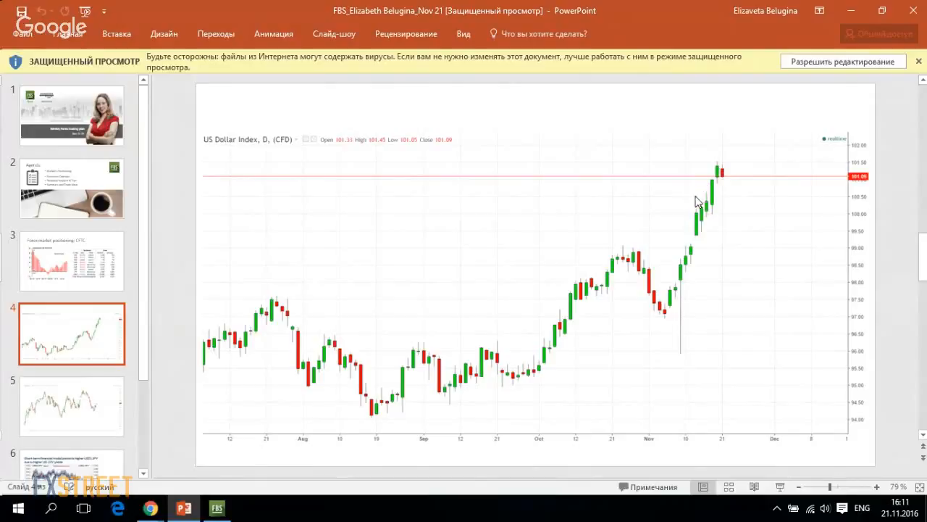
{"action": "mouse_move", "coordinate": [751, 174]}
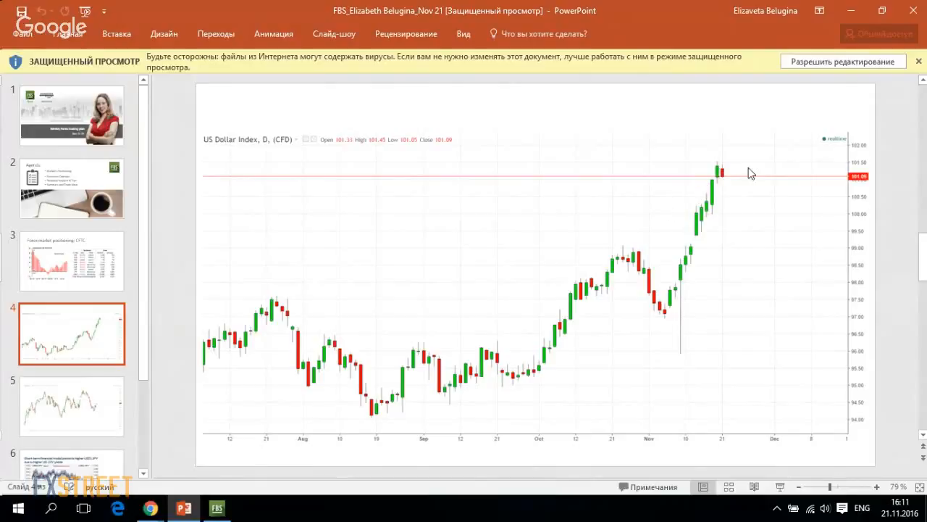
{"action": "mouse_move", "coordinate": [776, 182]}
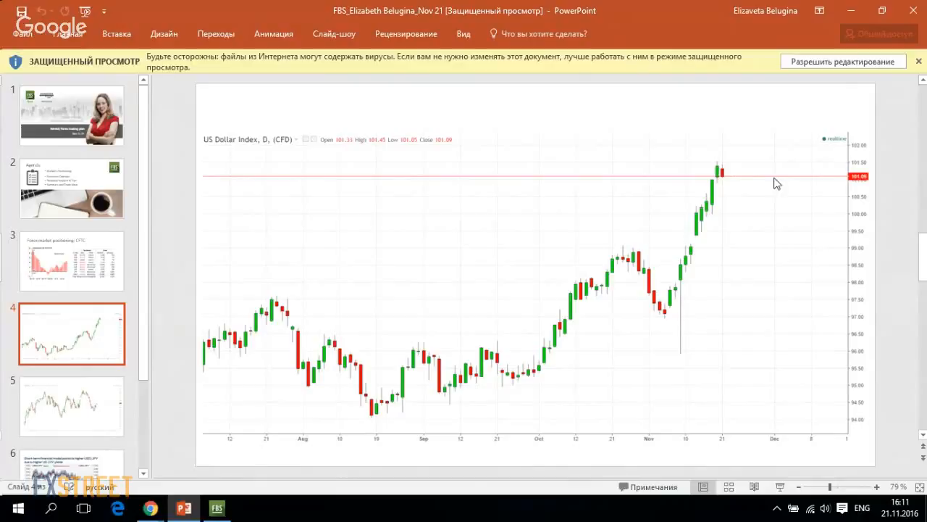
{"action": "mouse_move", "coordinate": [786, 159]}
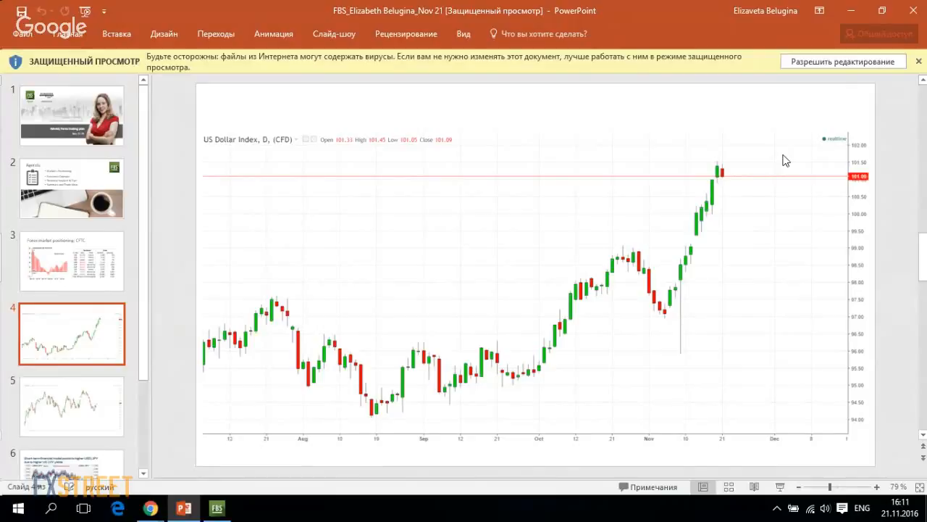
{"action": "mouse_move", "coordinate": [736, 188]}
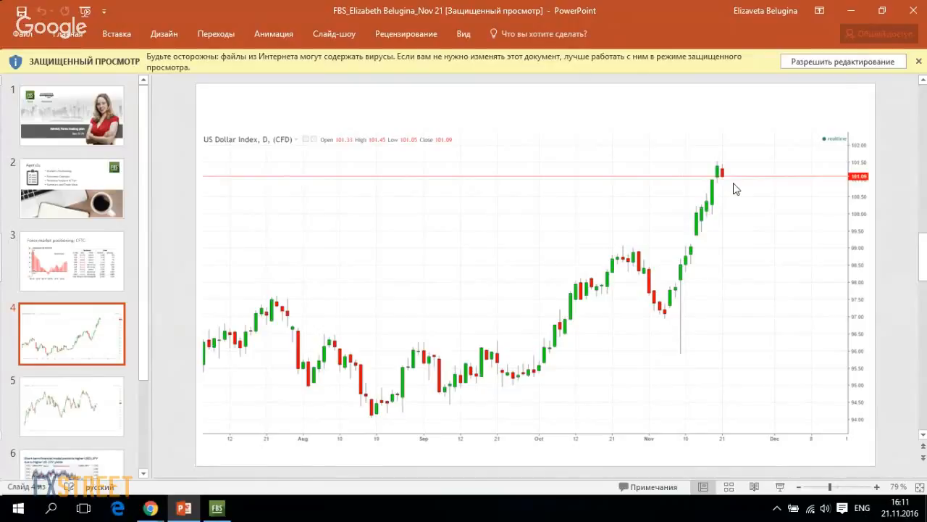
{"action": "mouse_move", "coordinate": [730, 159]}
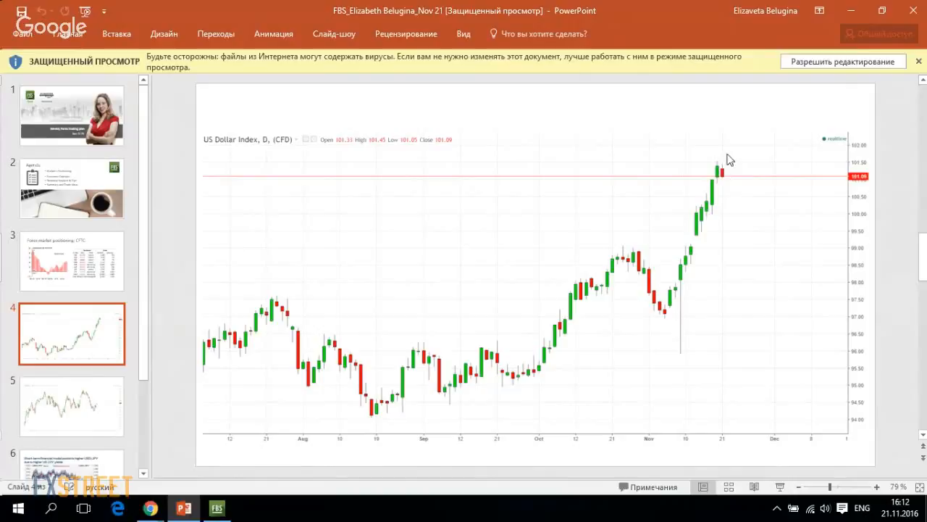
{"action": "mouse_move", "coordinate": [756, 161]}
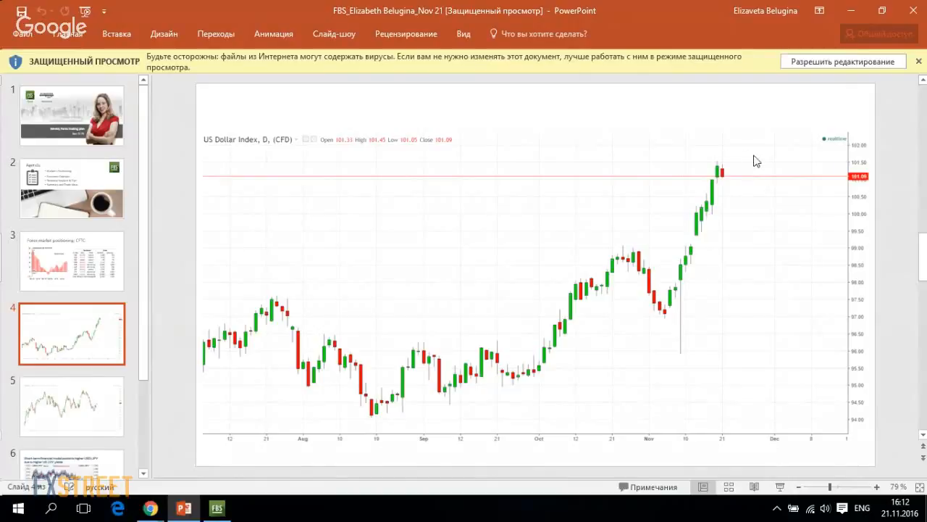
{"action": "mouse_move", "coordinate": [736, 175]}
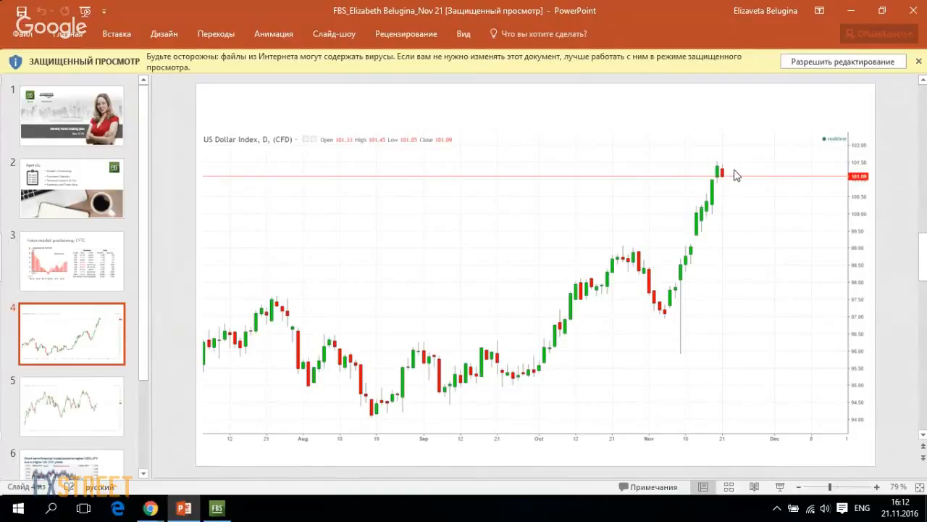
{"action": "mouse_move", "coordinate": [748, 200]}
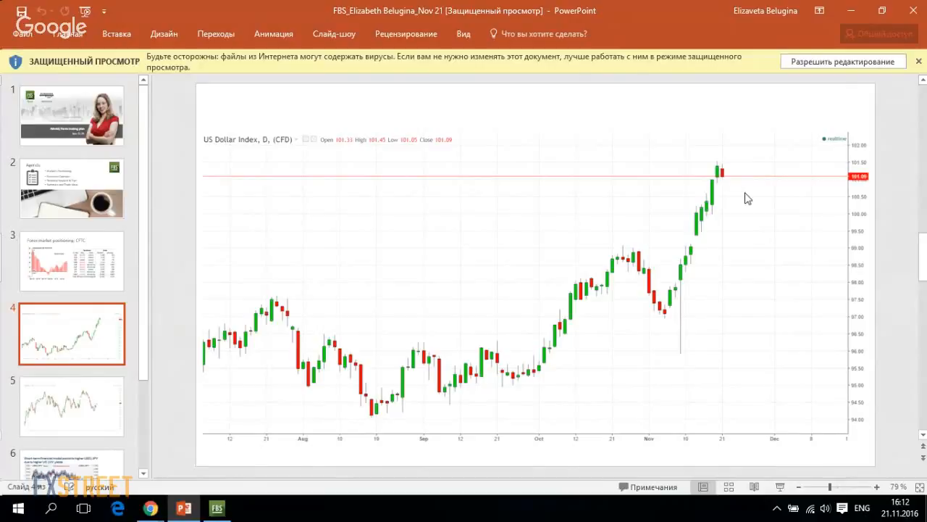
{"action": "mouse_move", "coordinate": [681, 233]}
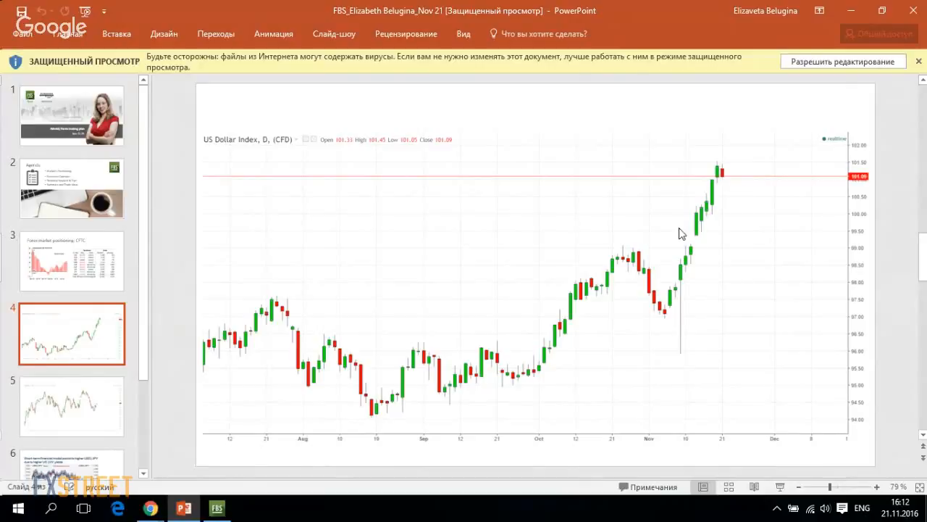
{"action": "mouse_move", "coordinate": [727, 170]}
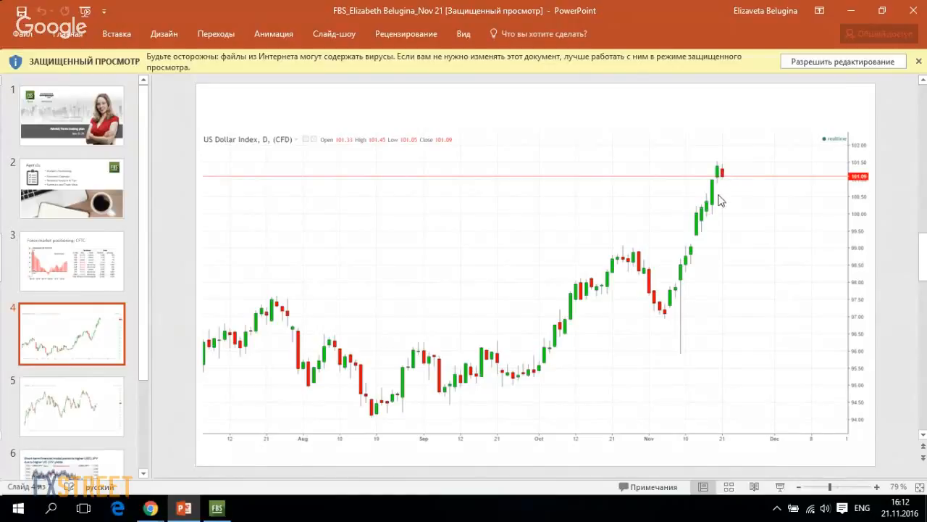
{"action": "mouse_move", "coordinate": [801, 203]}
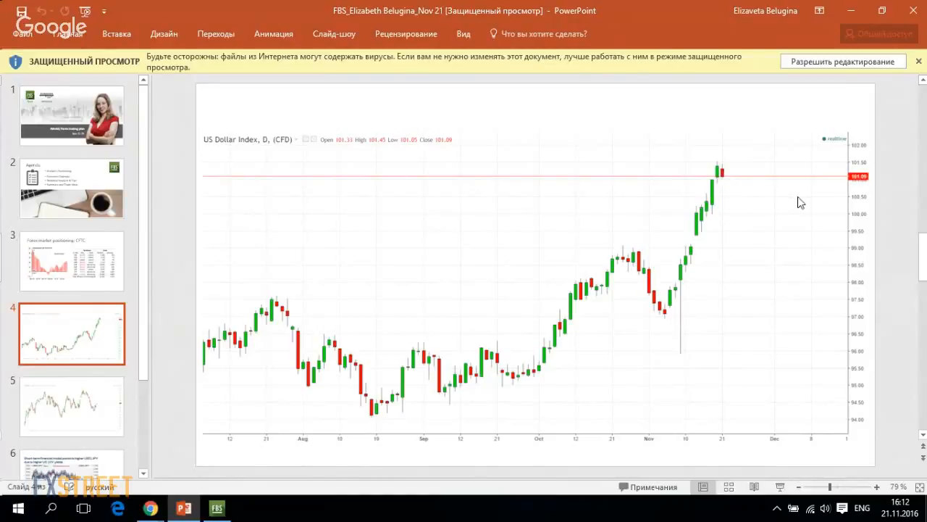
{"action": "mouse_move", "coordinate": [800, 238]}
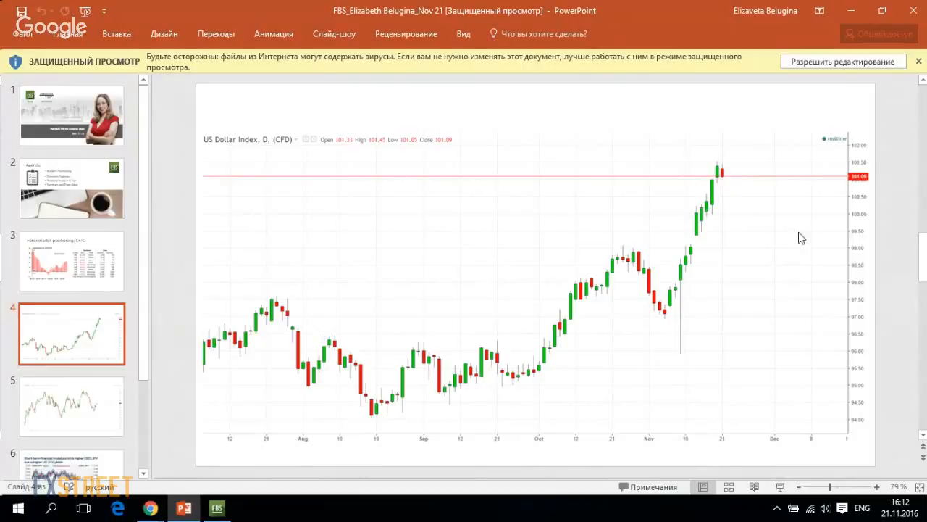
{"action": "mouse_move", "coordinate": [802, 196]}
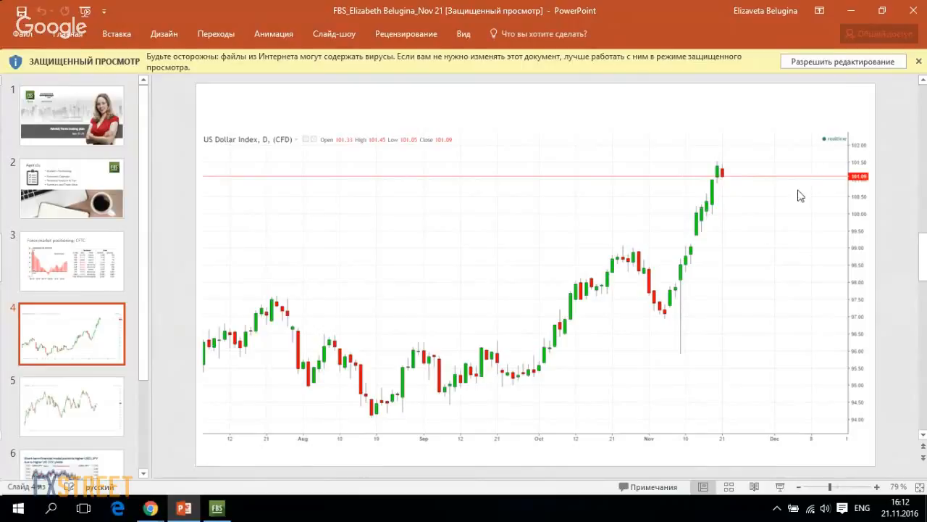
{"action": "mouse_move", "coordinate": [722, 252]}
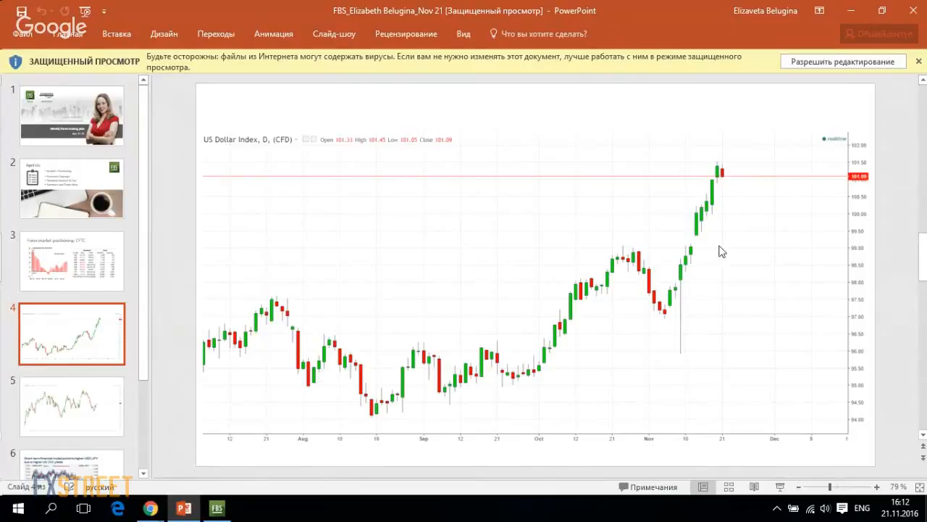
{"action": "mouse_move", "coordinate": [706, 228]}
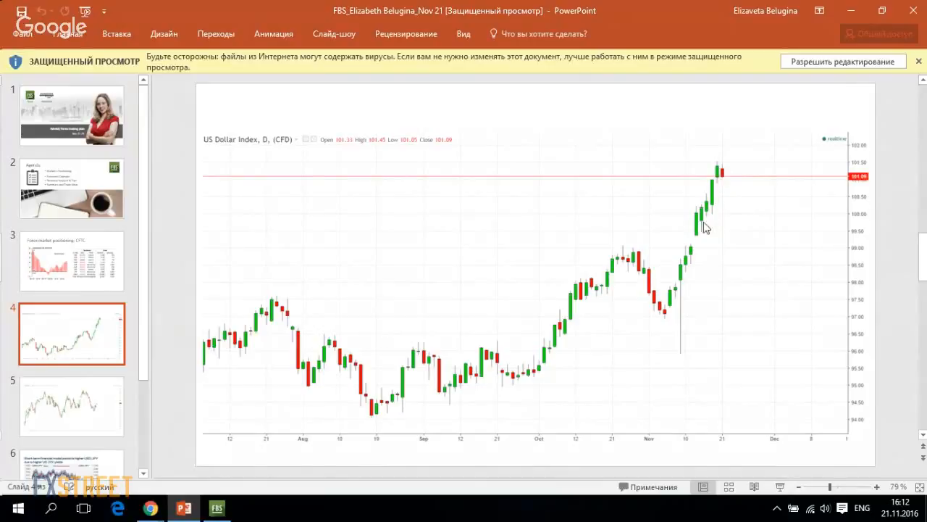
{"action": "mouse_move", "coordinate": [701, 217]}
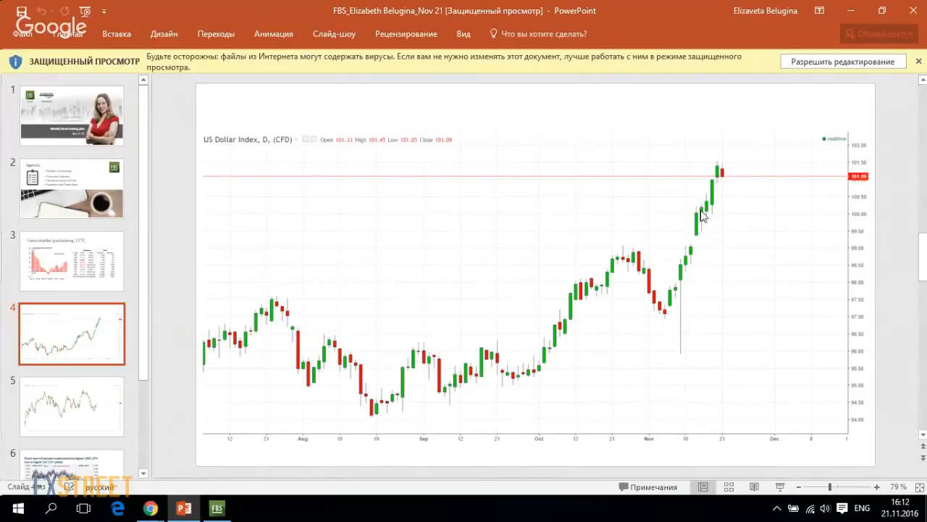
{"action": "mouse_move", "coordinate": [704, 216]}
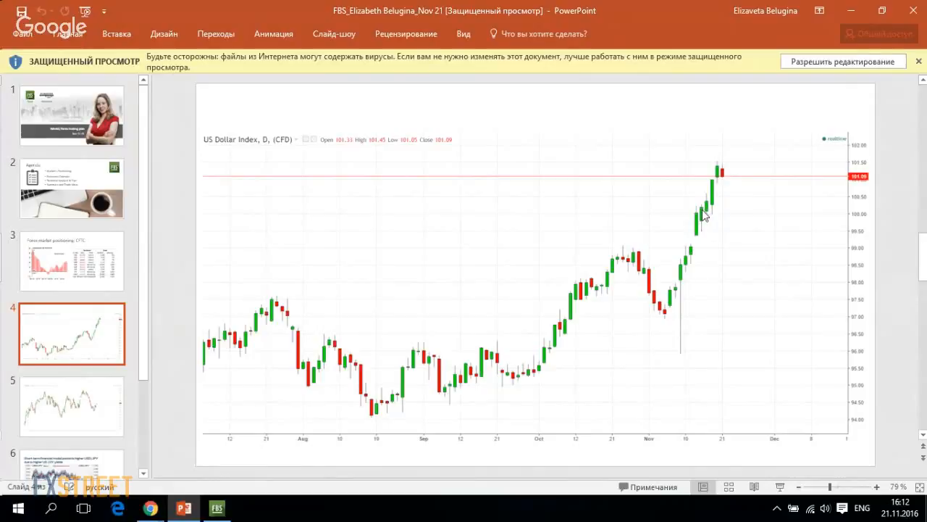
{"action": "mouse_move", "coordinate": [716, 216]}
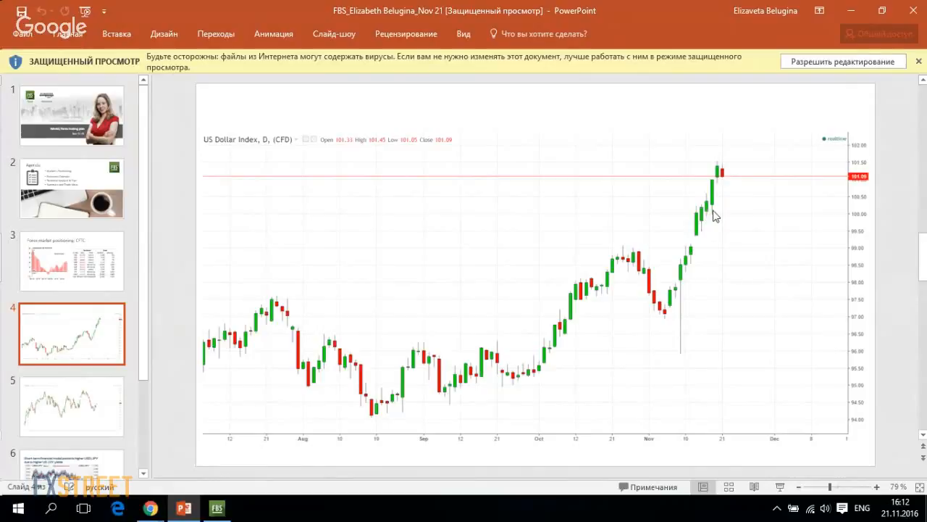
{"action": "mouse_move", "coordinate": [724, 181]}
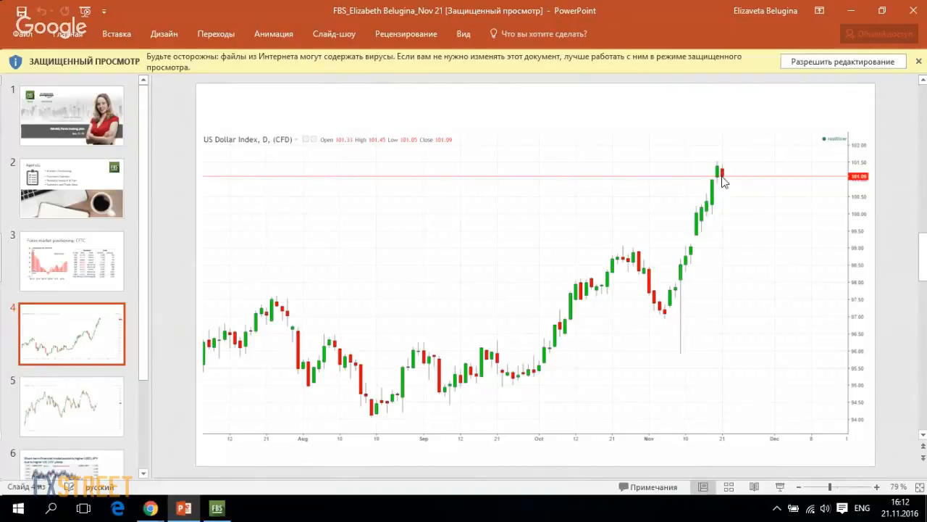
{"action": "mouse_move", "coordinate": [739, 206]}
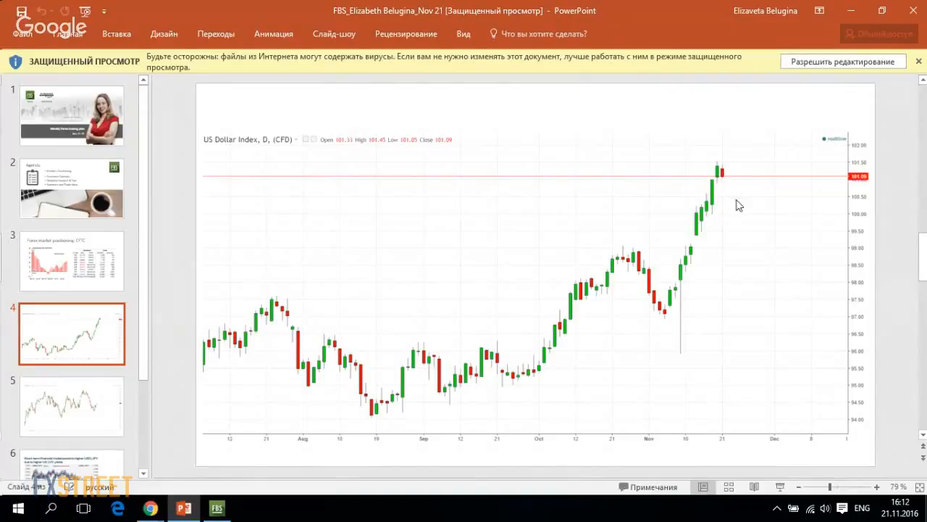
{"action": "mouse_move", "coordinate": [730, 214]}
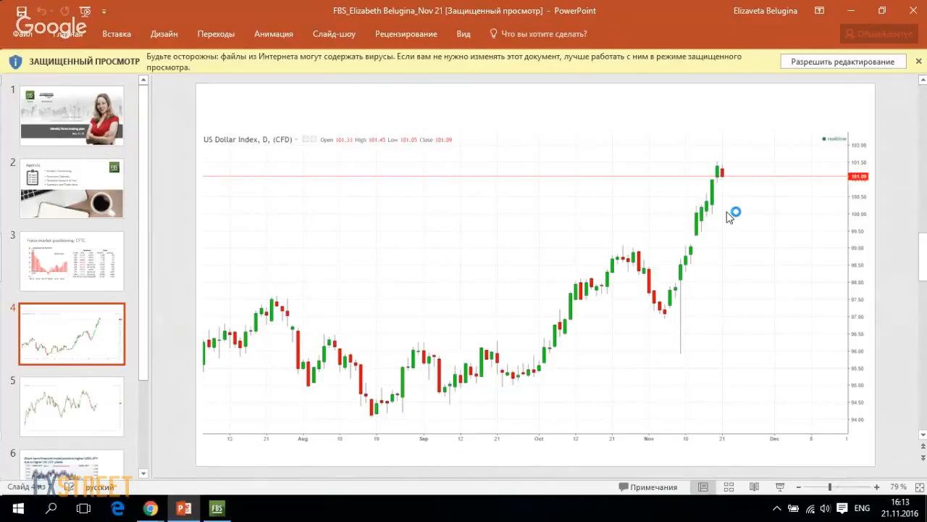
{"action": "mouse_move", "coordinate": [730, 217]}
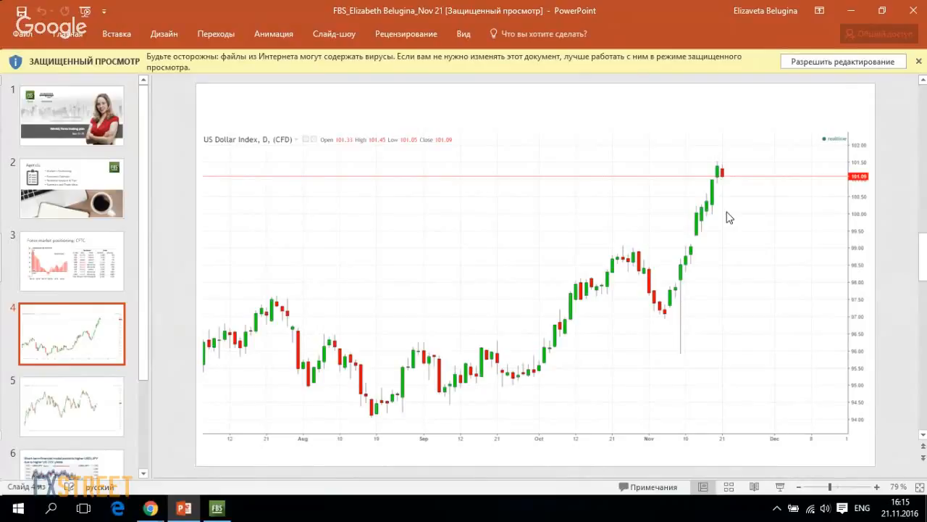
{"action": "mouse_move", "coordinate": [713, 212]}
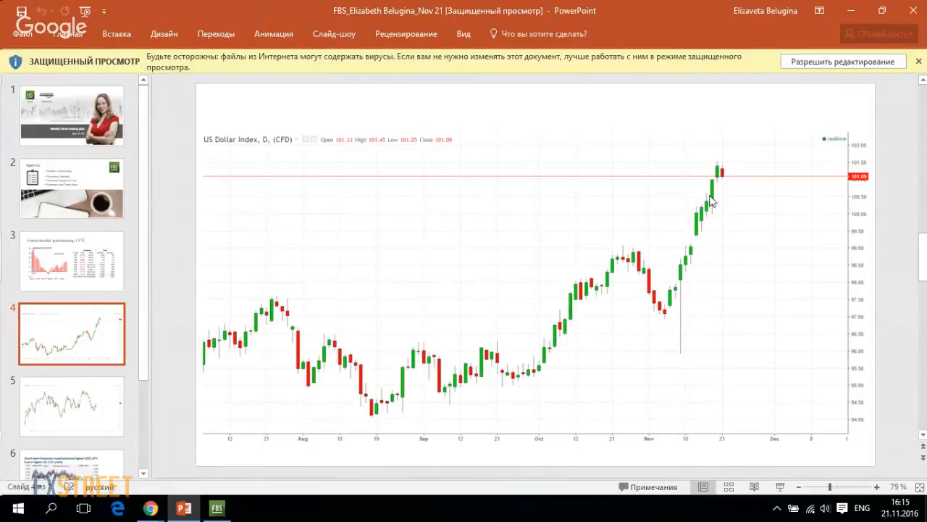
{"action": "mouse_move", "coordinate": [713, 199]}
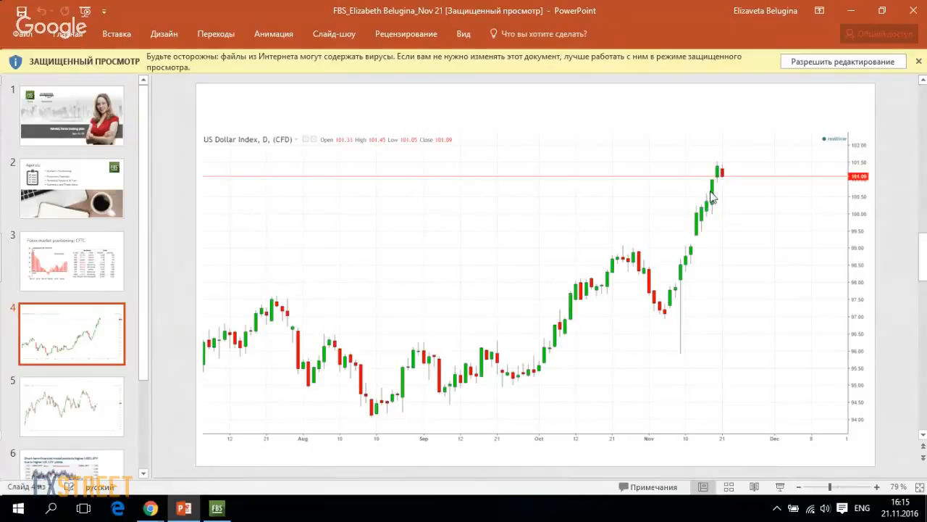
{"action": "mouse_move", "coordinate": [747, 283]}
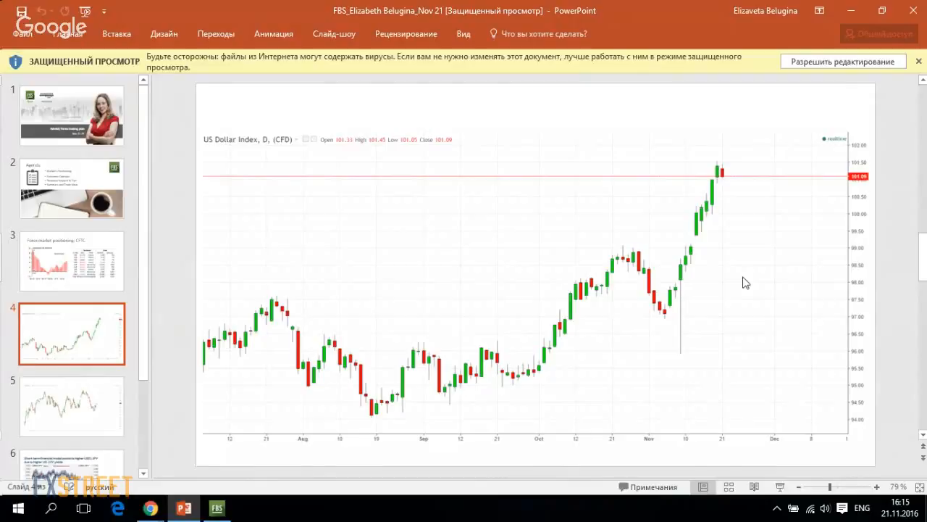
{"action": "mouse_move", "coordinate": [723, 206]}
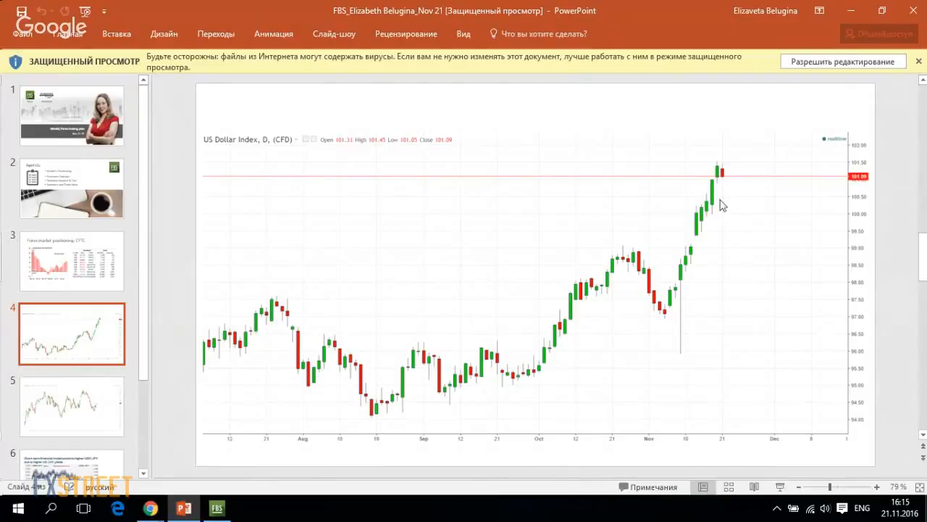
{"action": "mouse_move", "coordinate": [731, 196]}
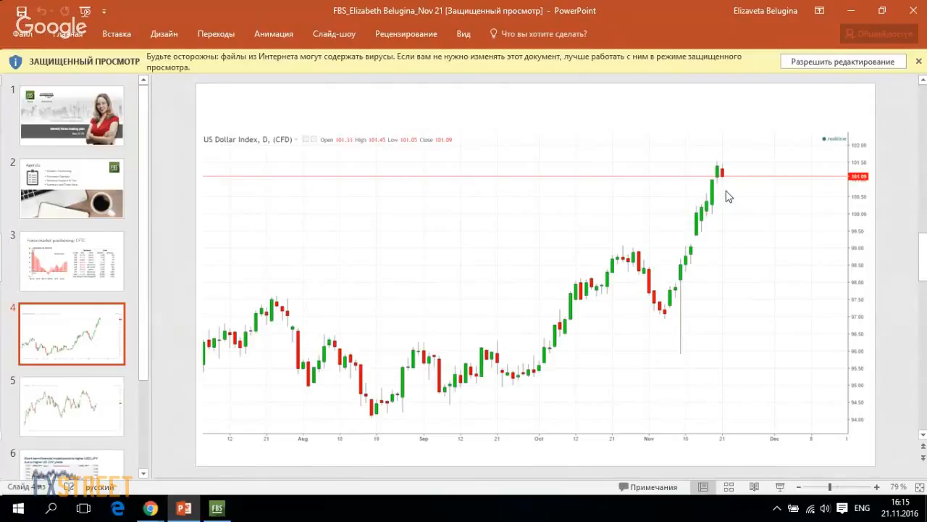
{"action": "mouse_move", "coordinate": [711, 201]}
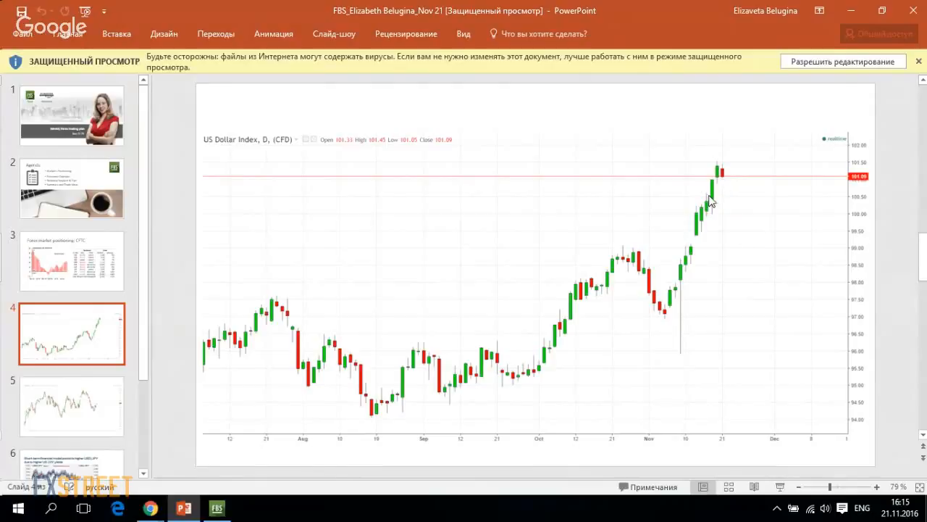
{"action": "mouse_move", "coordinate": [689, 320]}
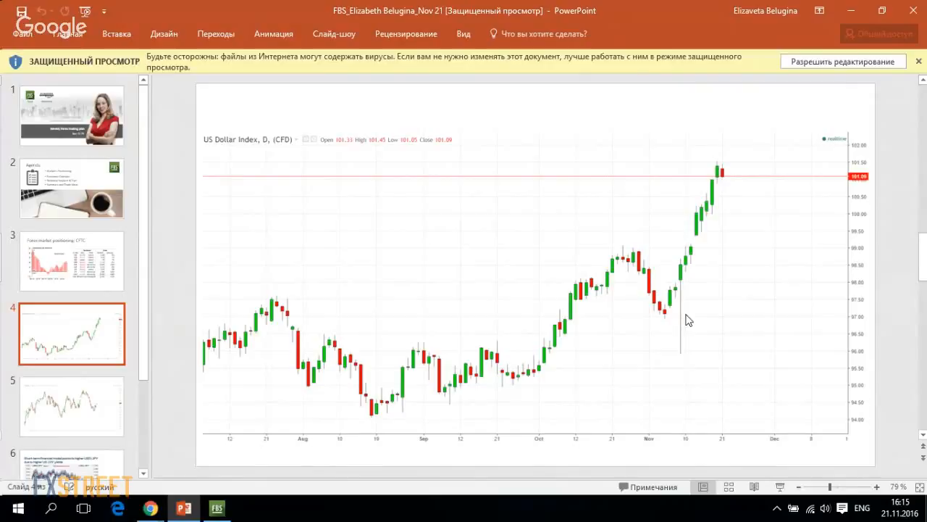
{"action": "mouse_move", "coordinate": [670, 279]}
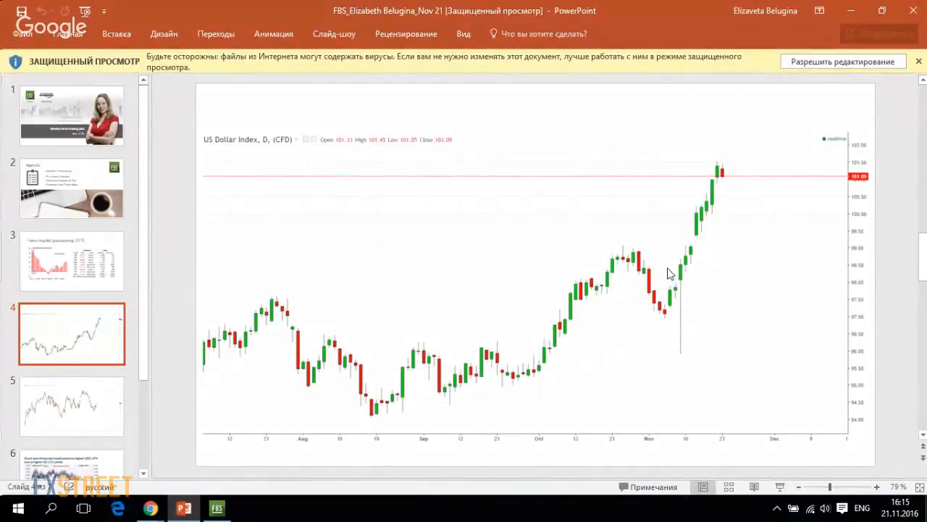
{"action": "mouse_move", "coordinate": [669, 262]}
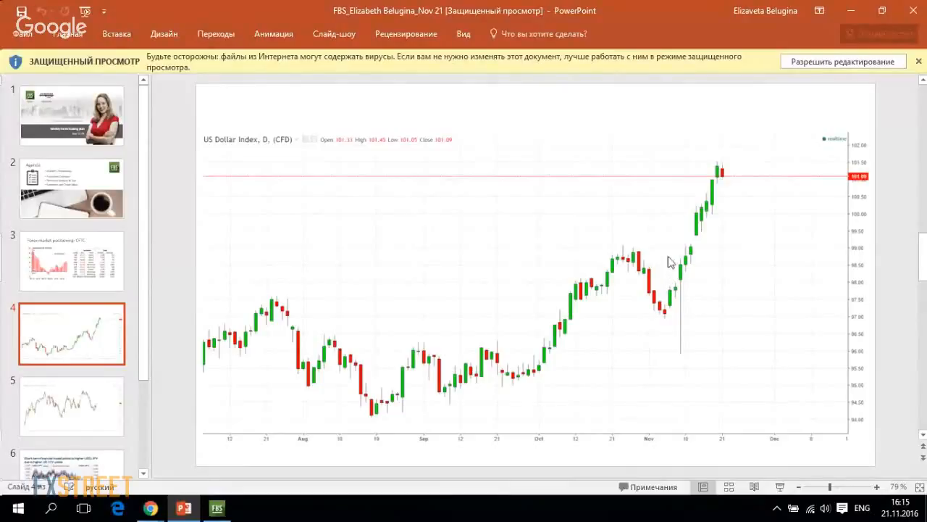
{"action": "mouse_move", "coordinate": [748, 174]}
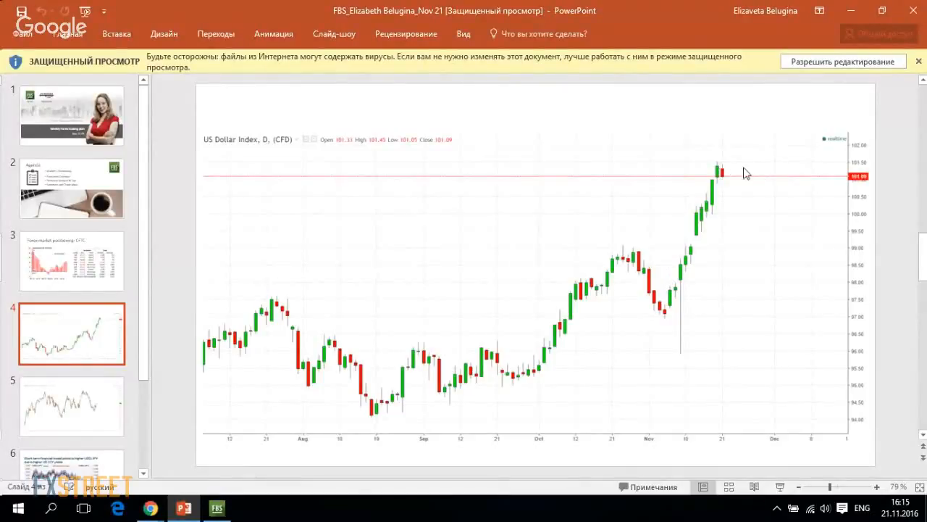
{"action": "mouse_move", "coordinate": [718, 169]}
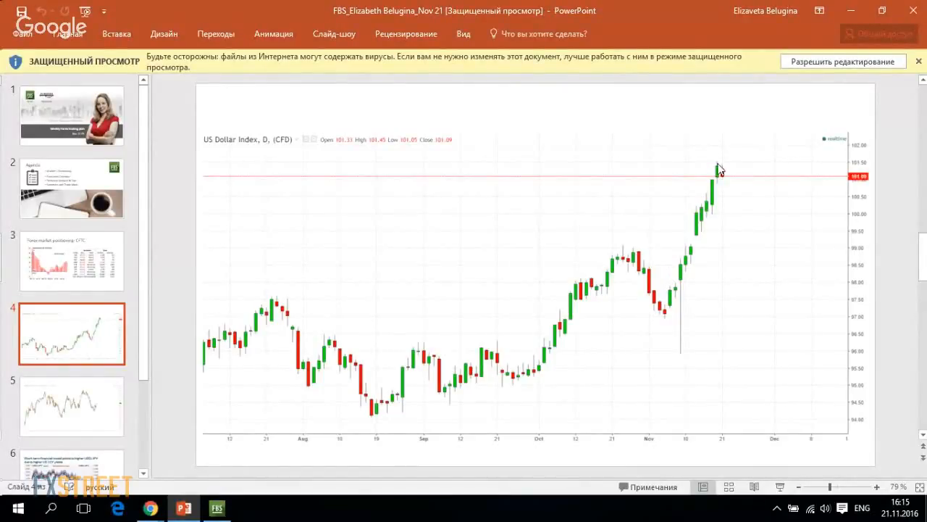
{"action": "mouse_move", "coordinate": [734, 172]}
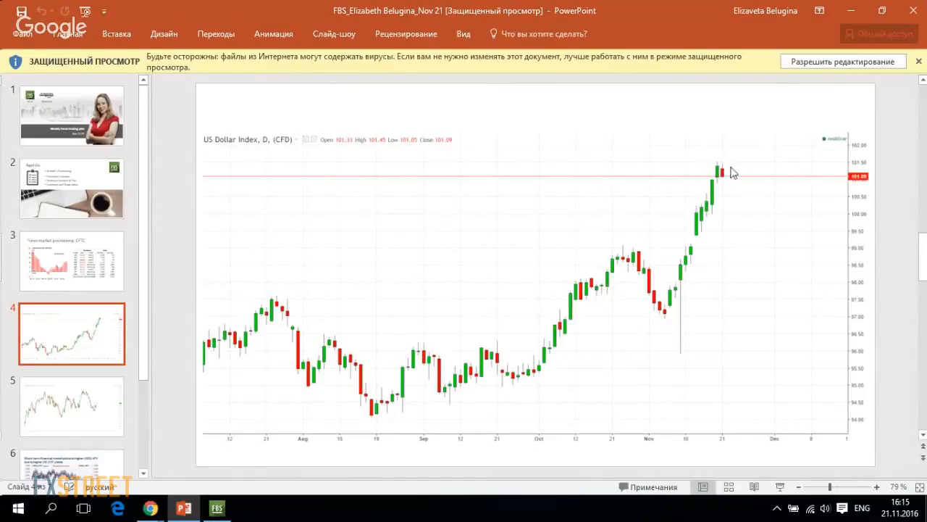
{"action": "mouse_move", "coordinate": [730, 168]}
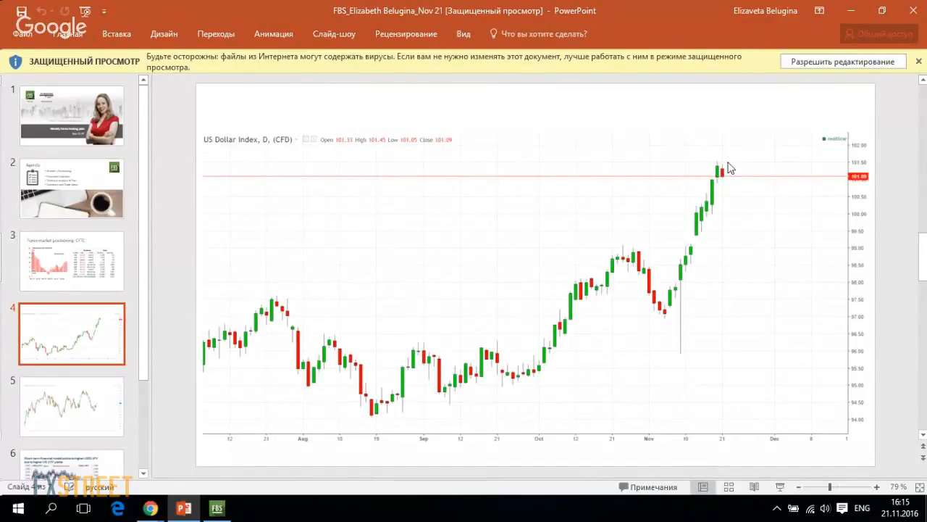
{"action": "mouse_move", "coordinate": [736, 171]}
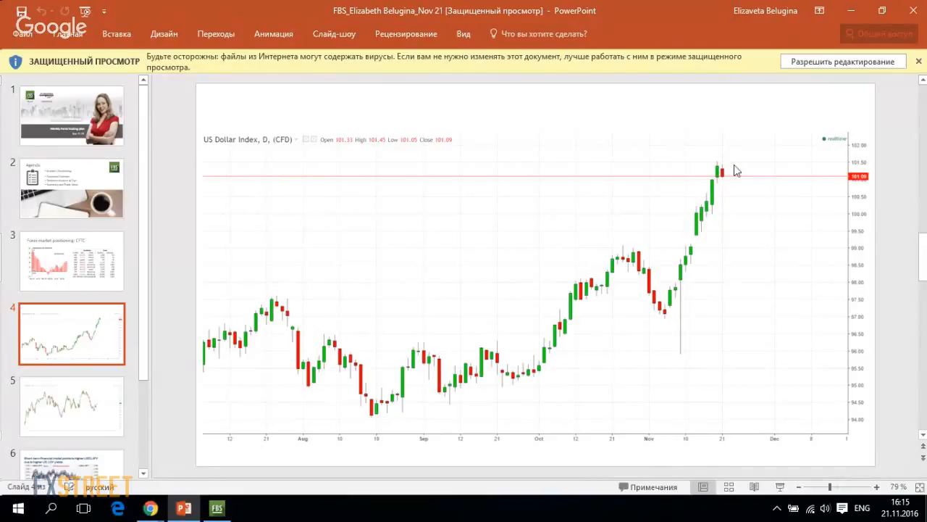
{"action": "mouse_move", "coordinate": [768, 160]}
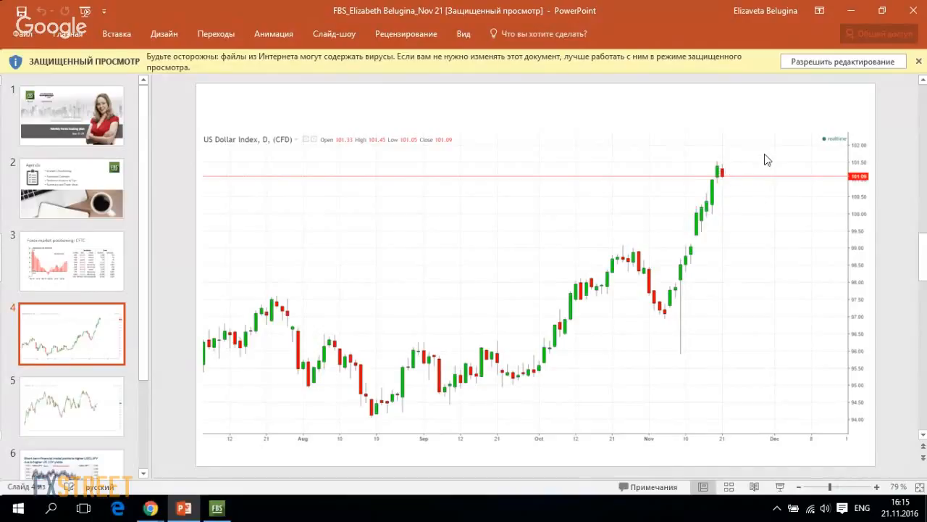
{"action": "mouse_move", "coordinate": [730, 252]}
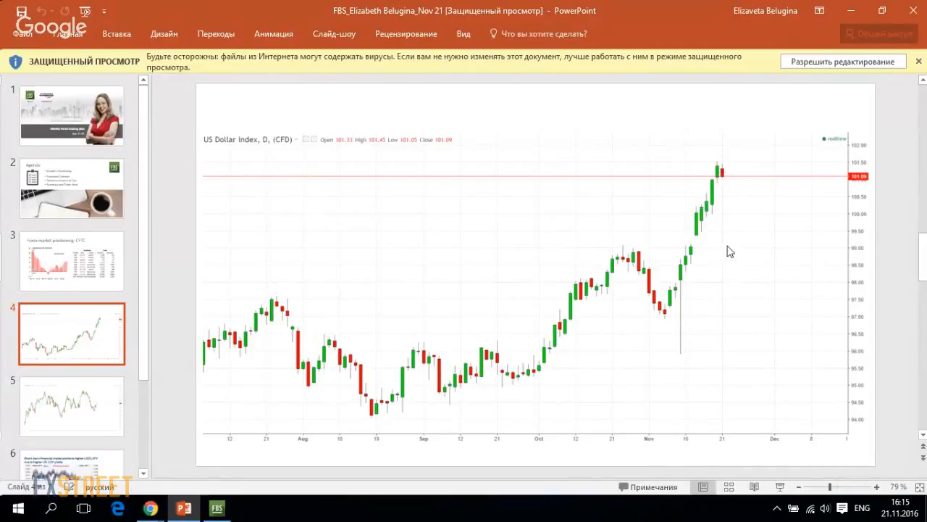
{"action": "mouse_move", "coordinate": [726, 220]}
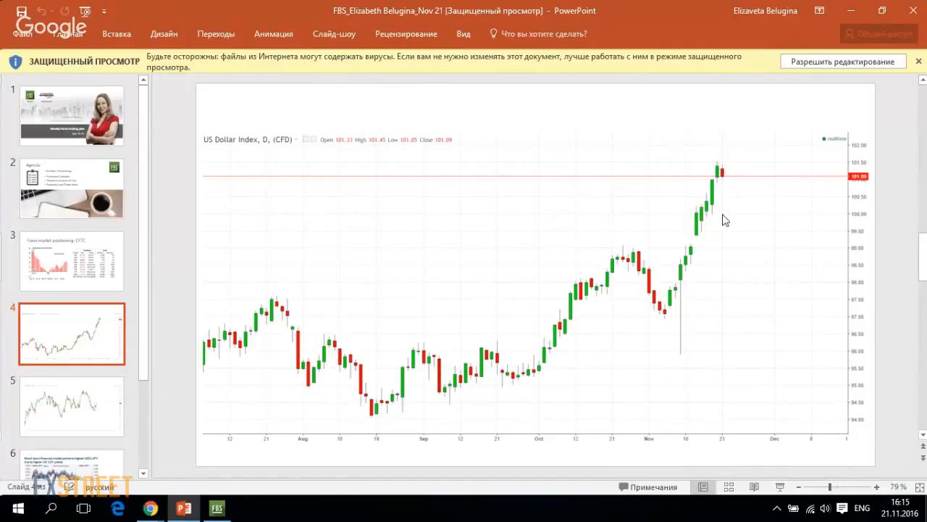
{"action": "mouse_move", "coordinate": [728, 177]}
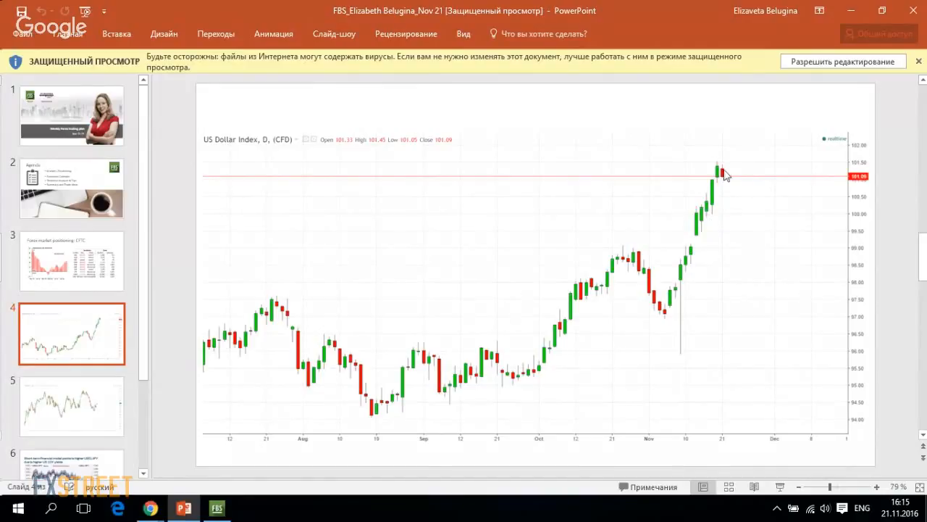
{"action": "mouse_move", "coordinate": [713, 187]}
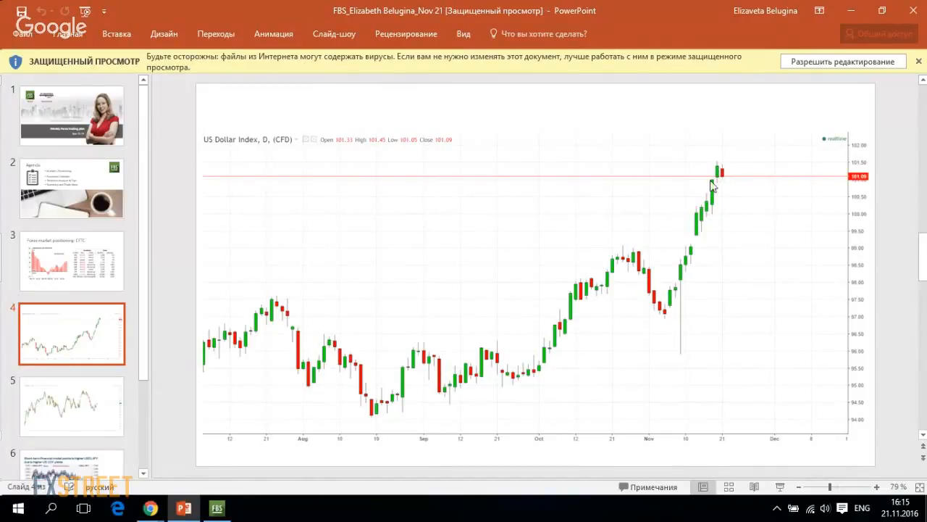
{"action": "mouse_move", "coordinate": [731, 168]}
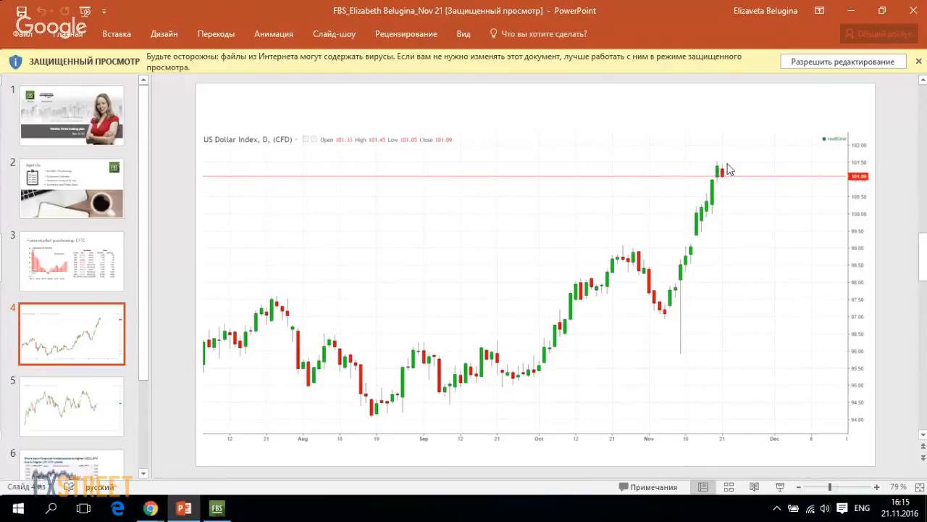
{"action": "mouse_move", "coordinate": [844, 226]}
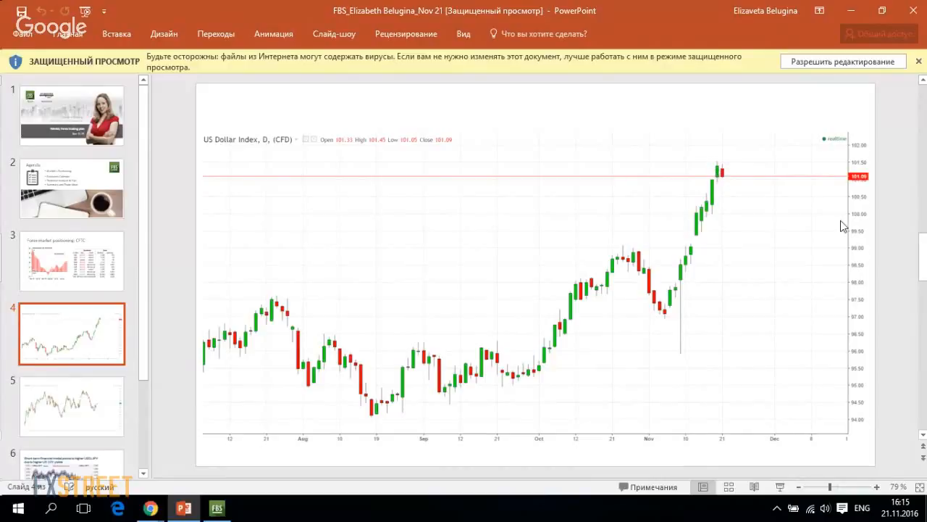
{"action": "mouse_move", "coordinate": [776, 220]}
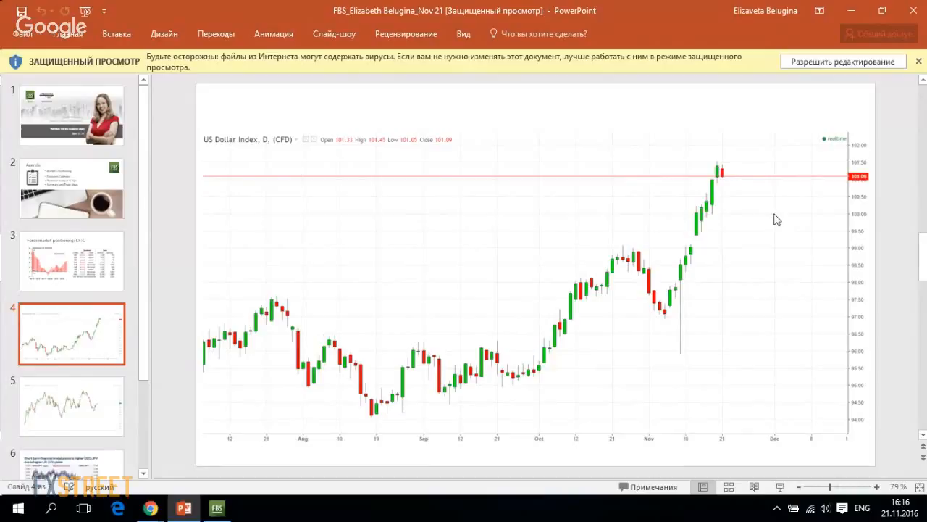
{"action": "mouse_move", "coordinate": [800, 231]}
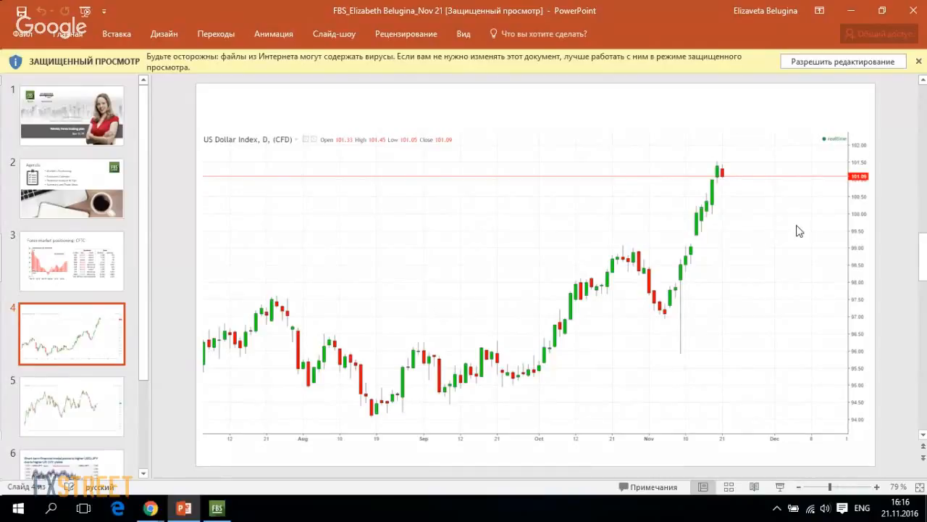
{"action": "mouse_move", "coordinate": [805, 240]}
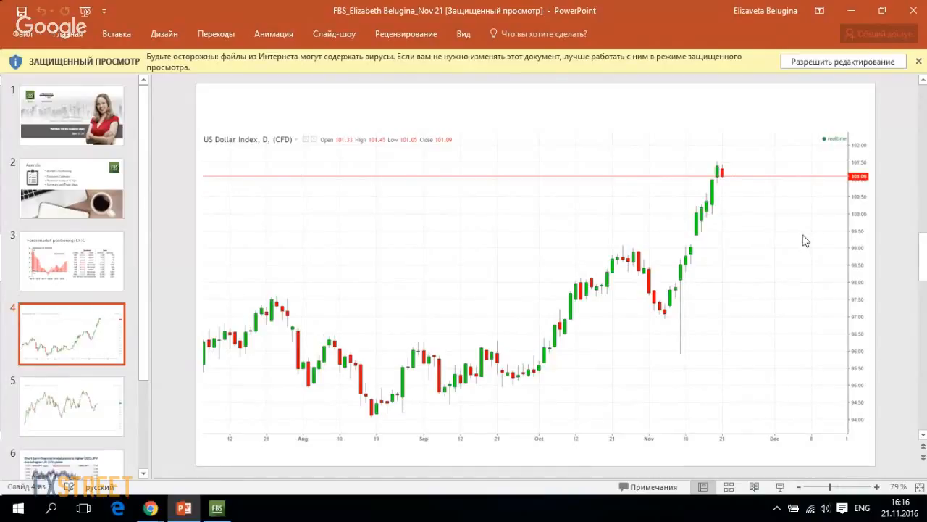